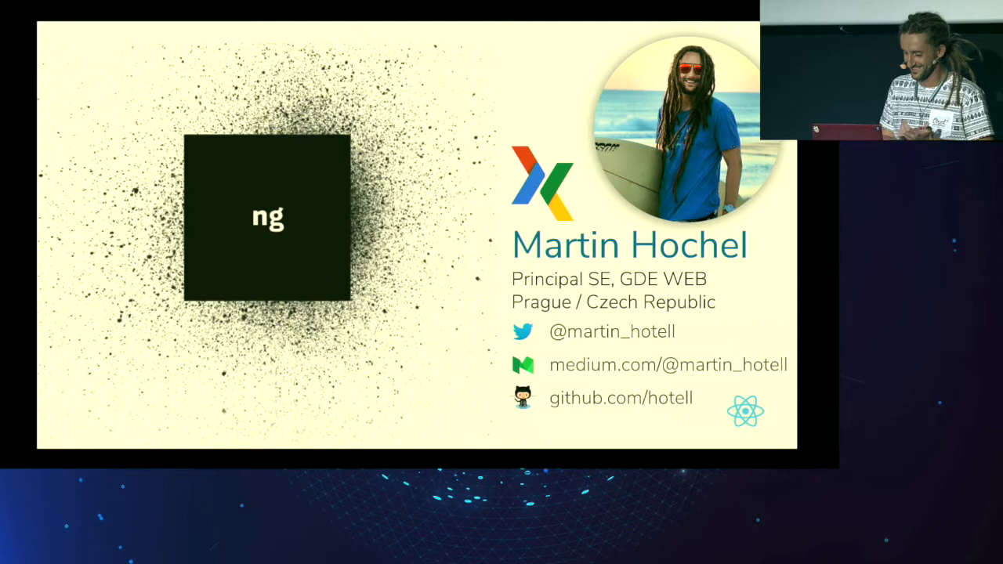
Advance the deck to the 'What I like about React' section slide.
key(Right)
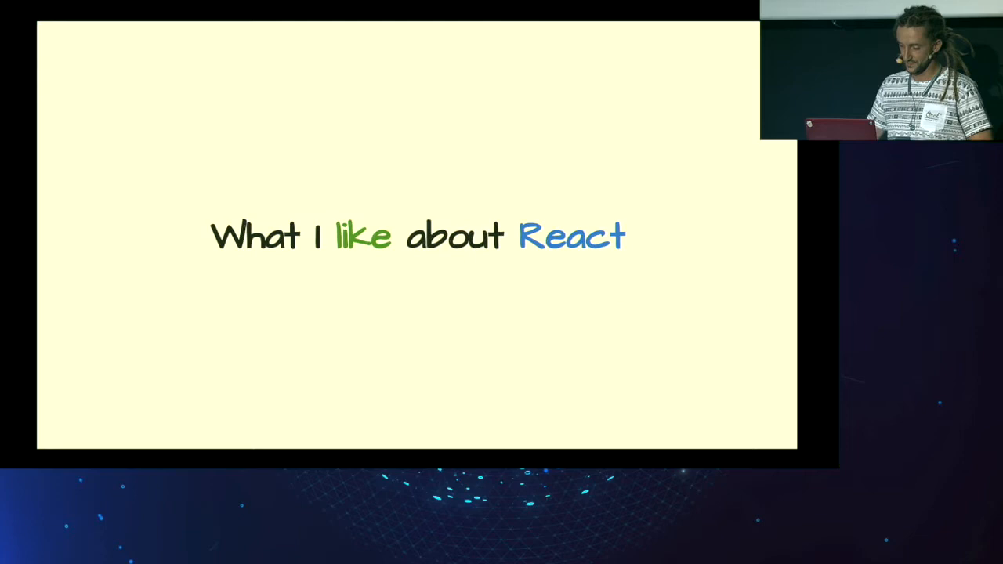
Reveal the list of React likes and move on to the 'What I dislike about React' slide.
key(right)
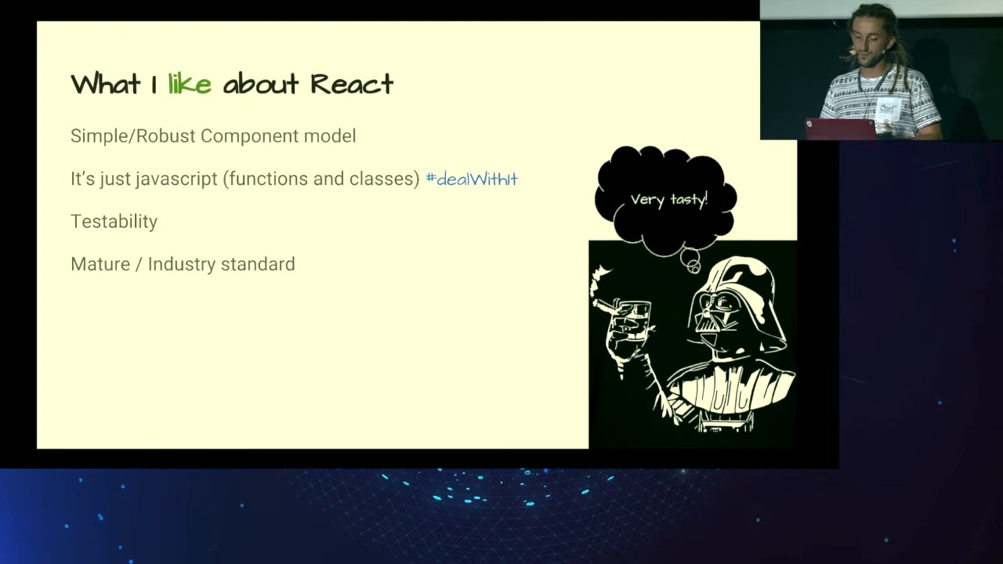
key(Right)
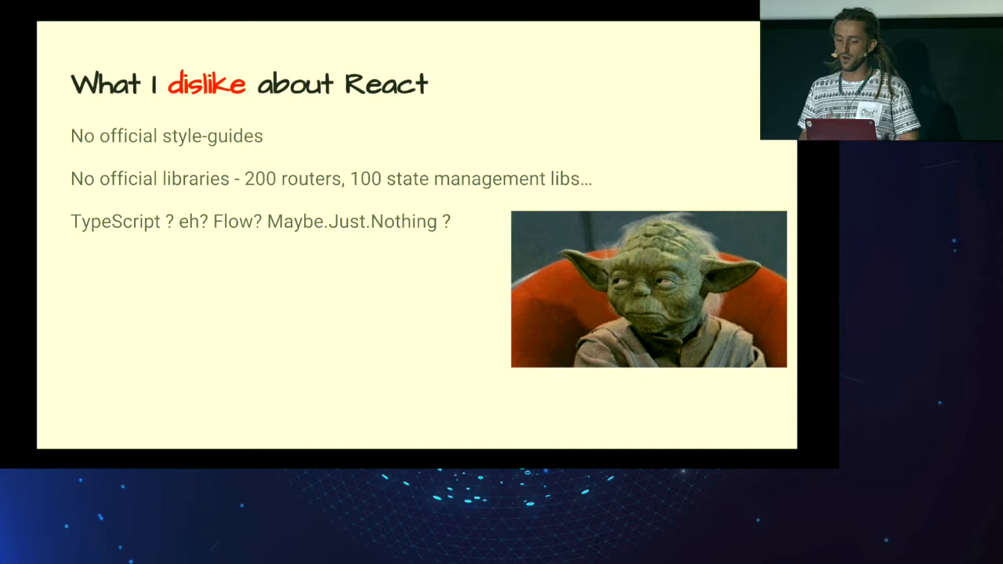
Reach the 'Episode 1: TypeScript Setup' slide with yarn and tsc init commands, then leave it.
key(Right)
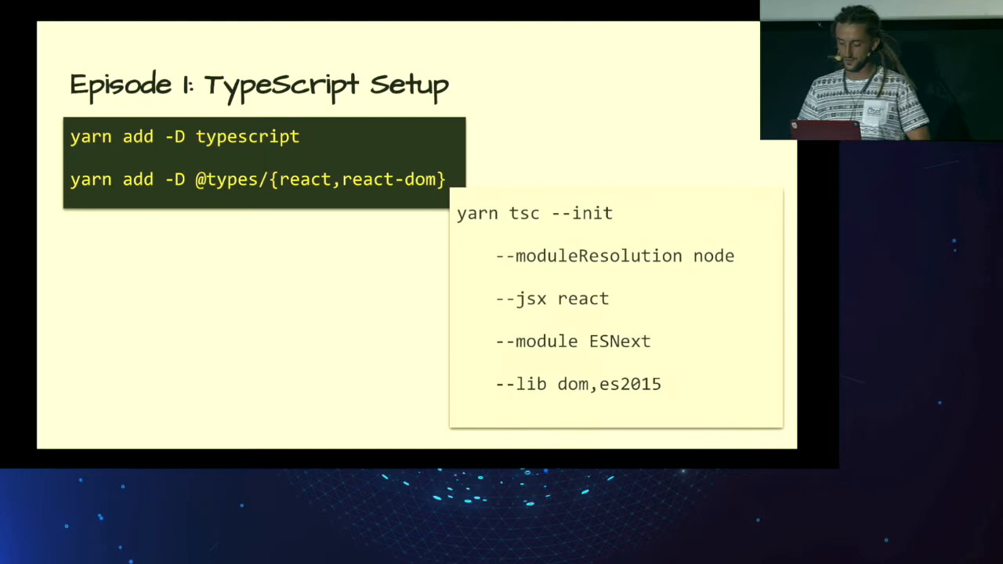
key(Right)
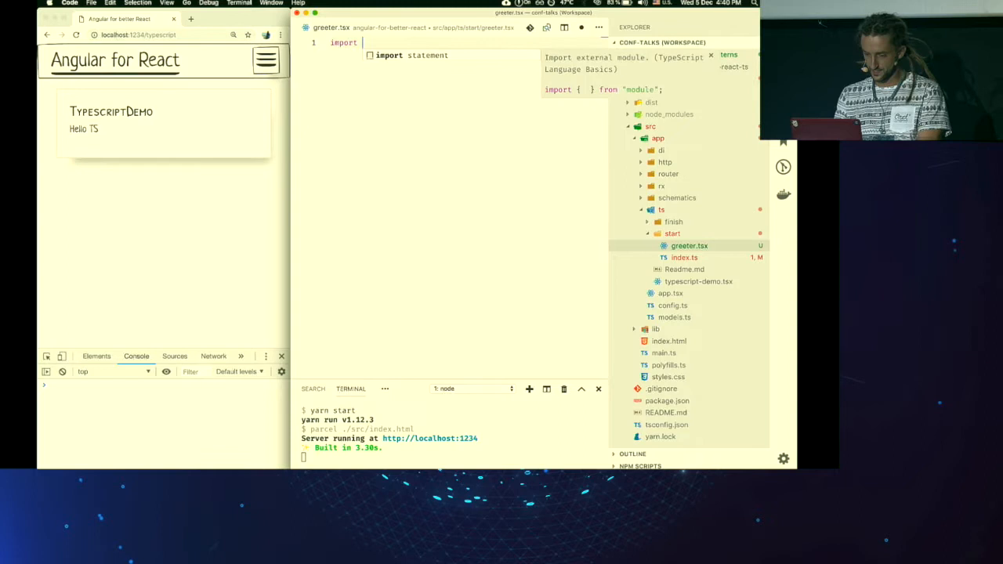
Import React and Component in greeter.tsx and declare an exported Greeter class.
text(React, {Component} from r)
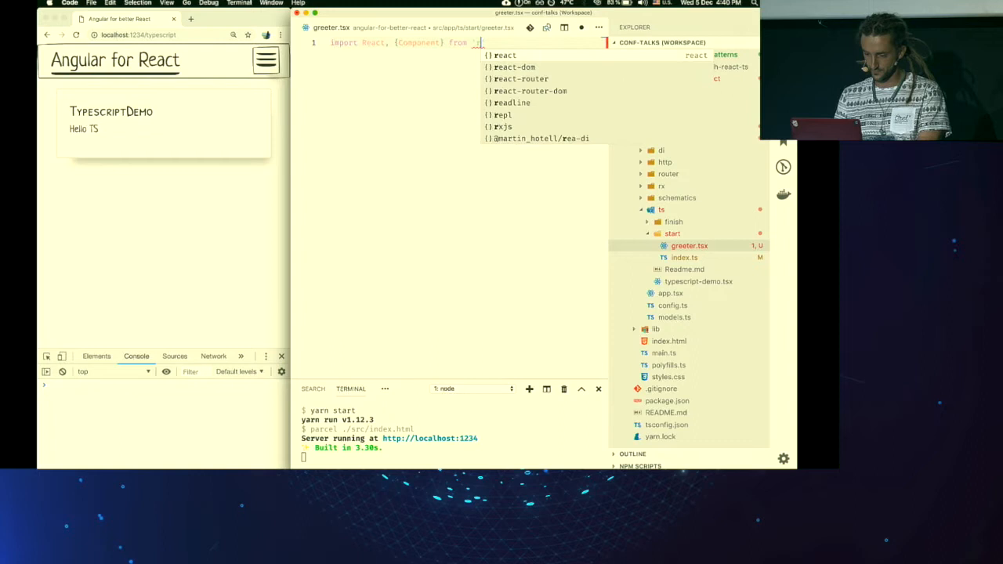
text(export class Greeter extends Component {)
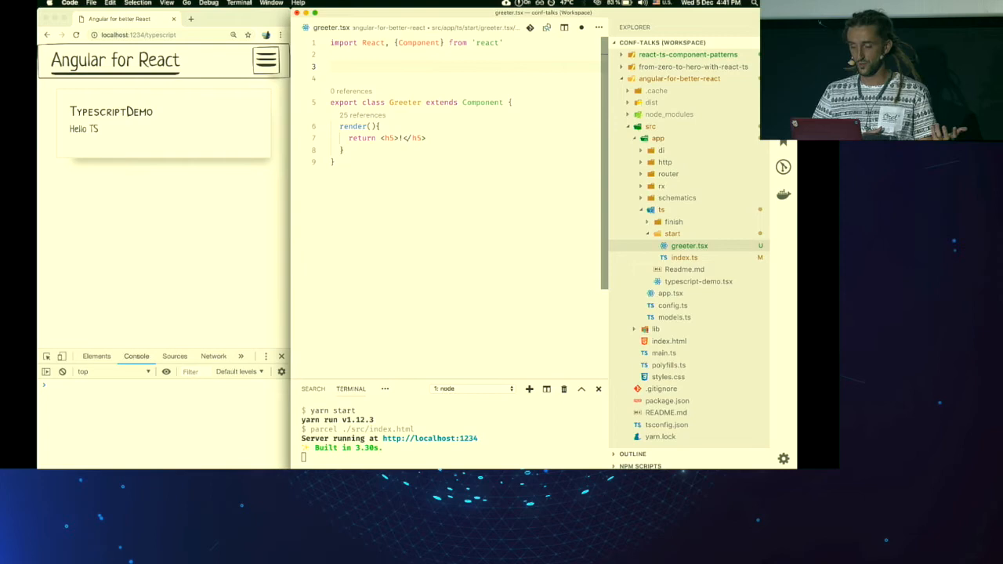
Add a Props type with greeting and who strings, destructure them and render '{greeting} {who}'.
text(type Props)
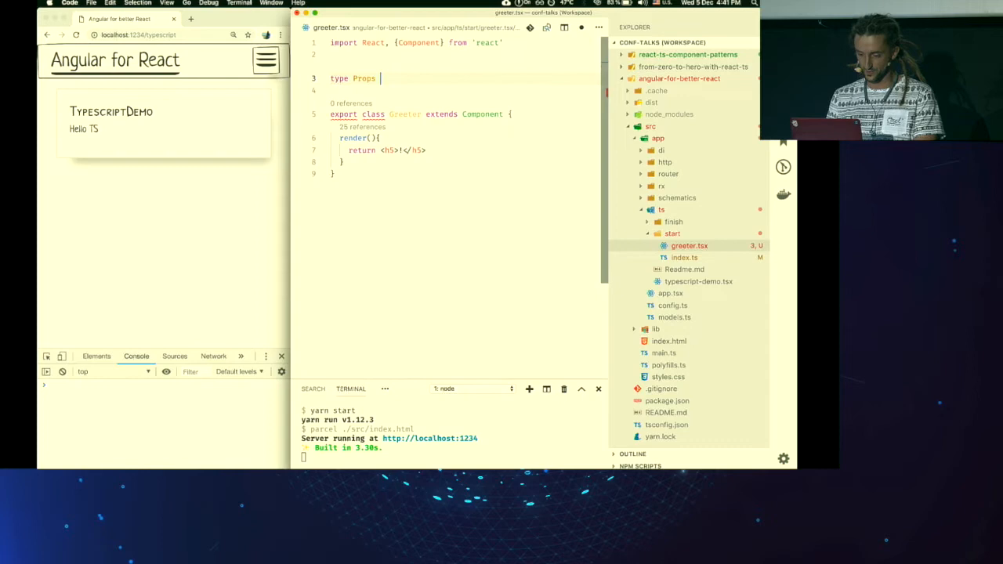
text(greeting: string)
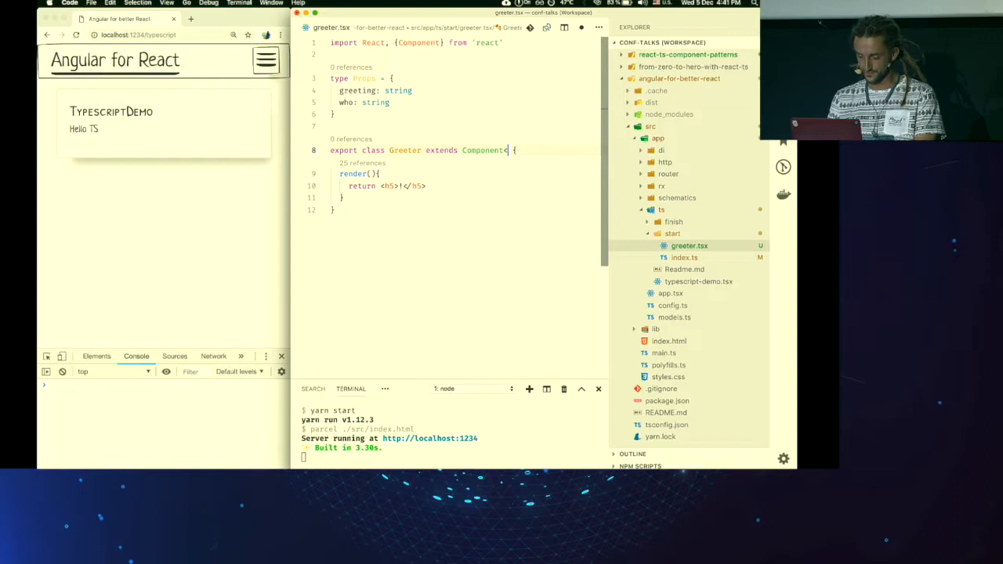
text(const {} = this.props)
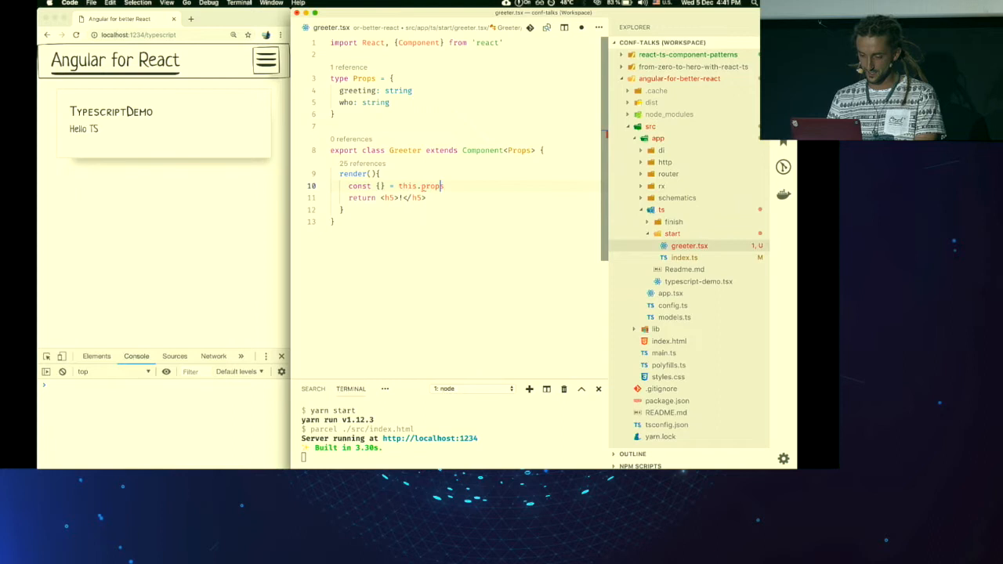
text(greeting,who)
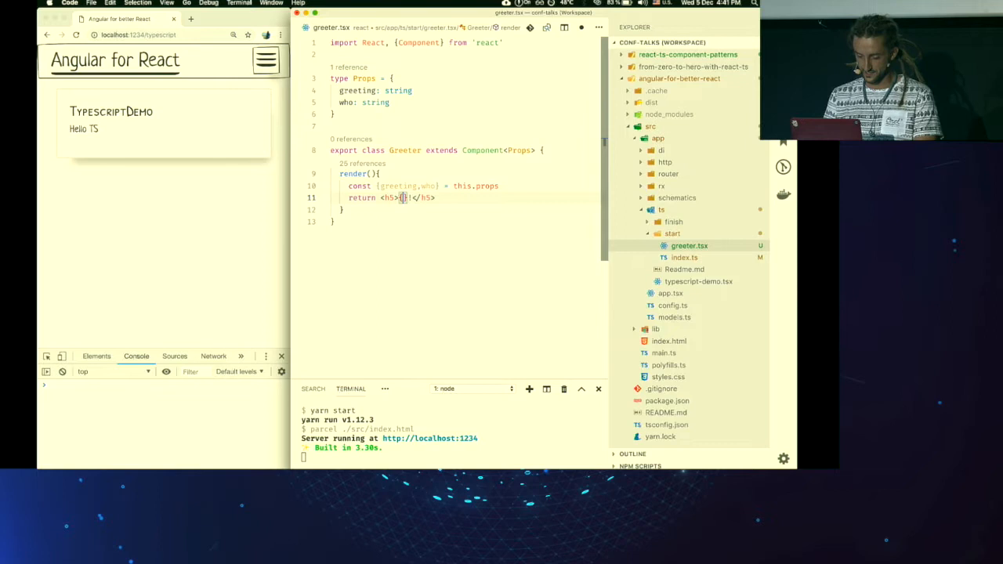
text({greeting} {who)
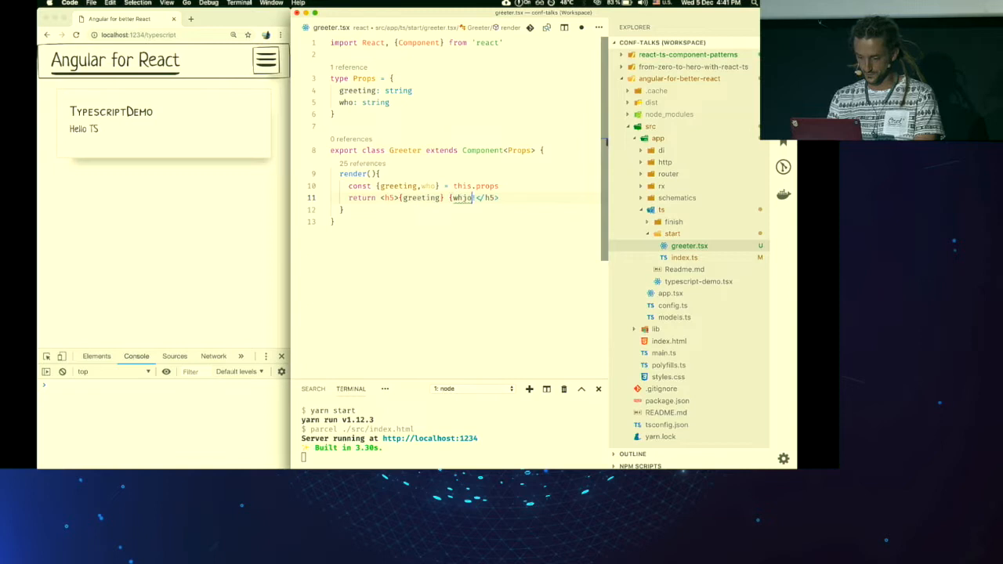
click(683, 257)
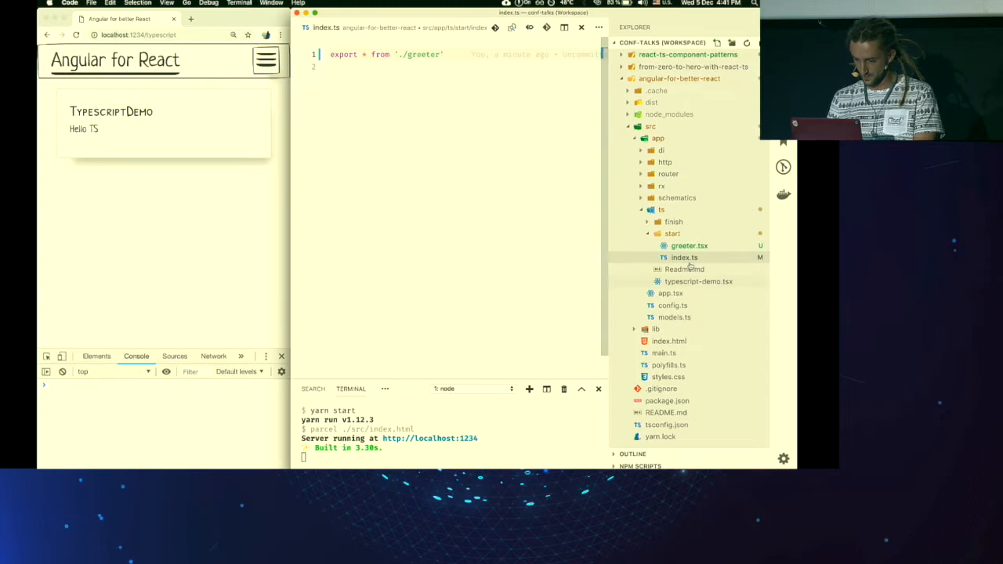
Render <Greeter greeting="Hello" who="World" /> in typescript-demo.tsx so the page shows Hello World.
click(697, 281)
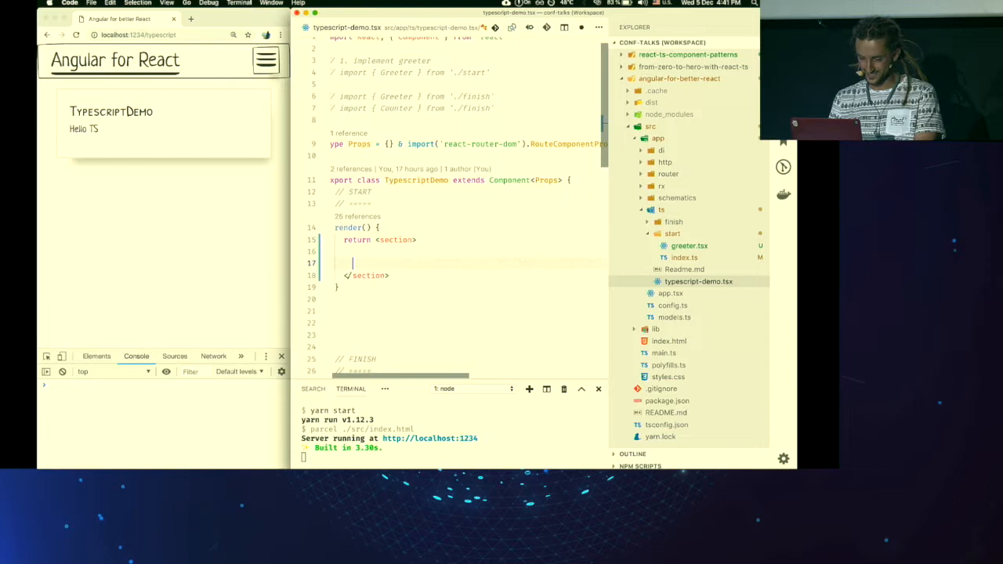
text(<gr)
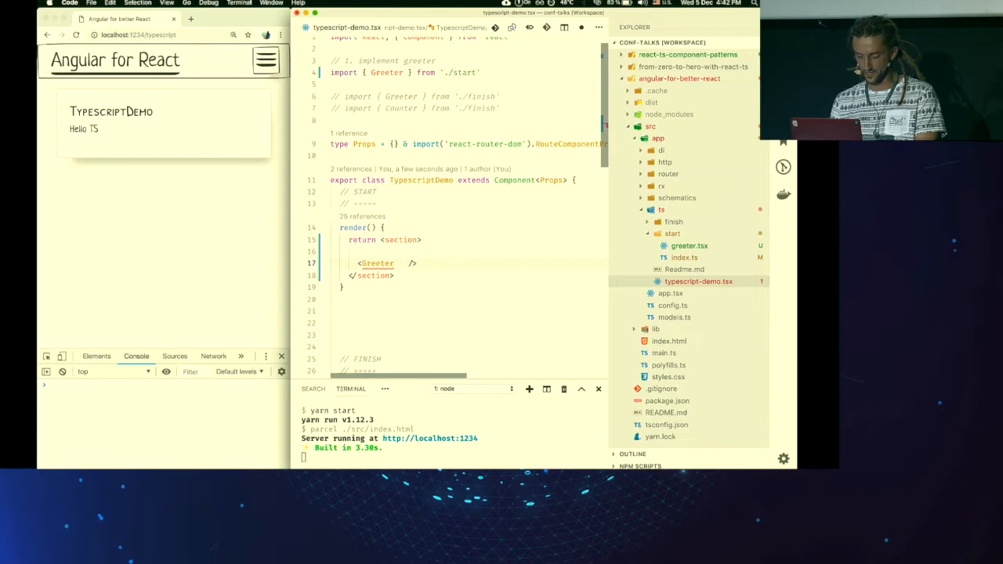
text(greeting="Hello" who="World)
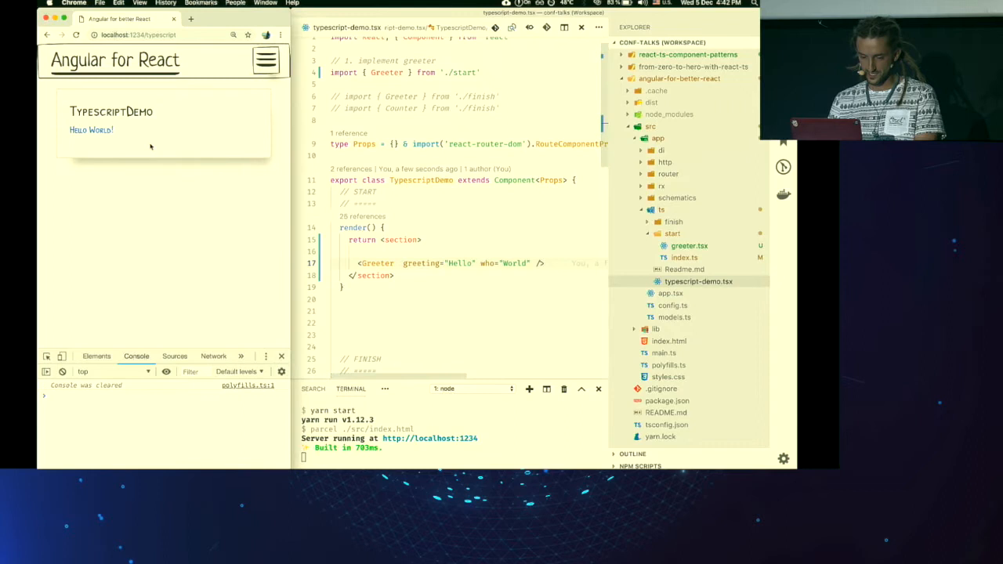
click(689, 244)
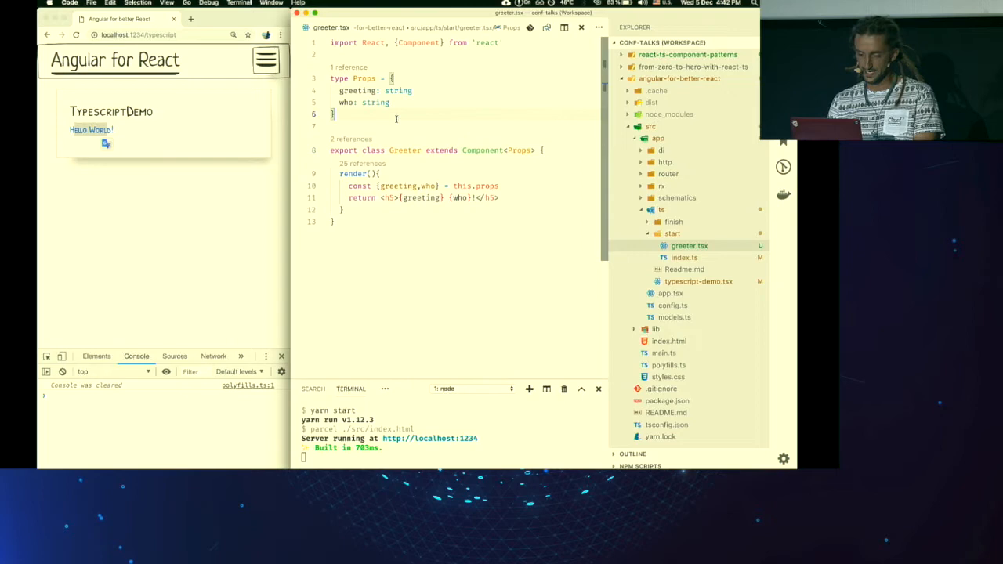
key(enter)
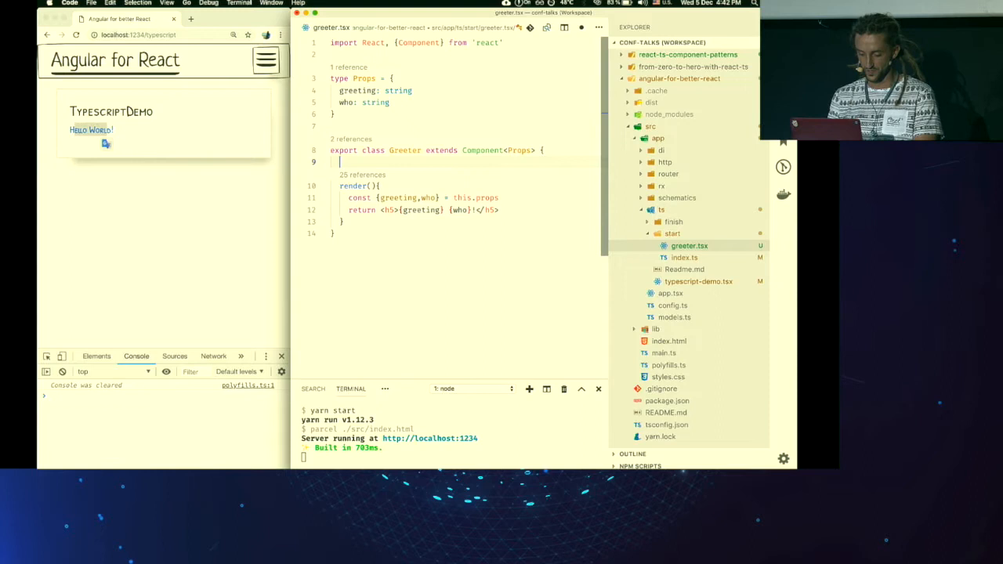
Give Greeter static defaultProps with greeting 'Hello' and check the who-only Greeter in the demo.
text(static defaultProps = {)
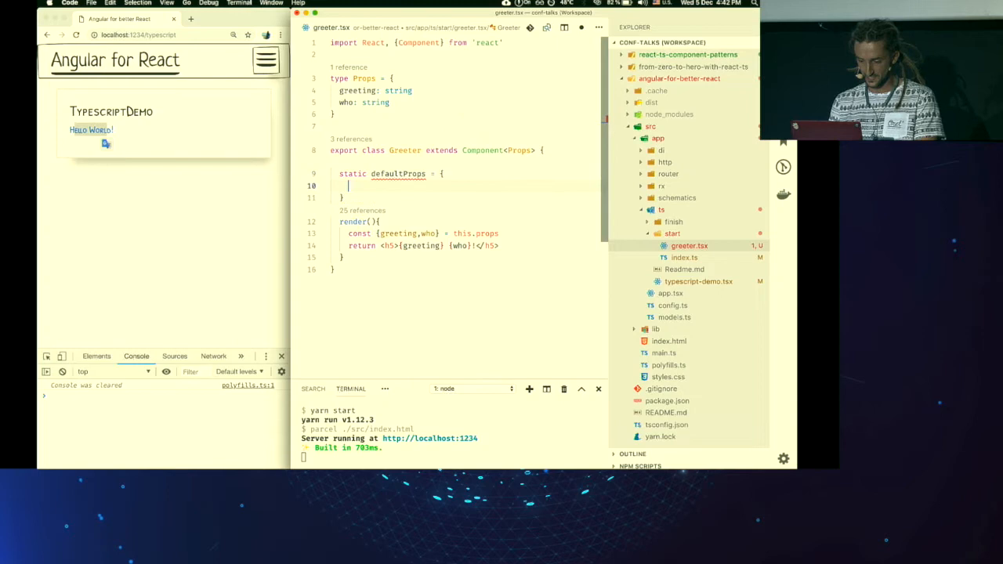
text(greeting: 'Hello)
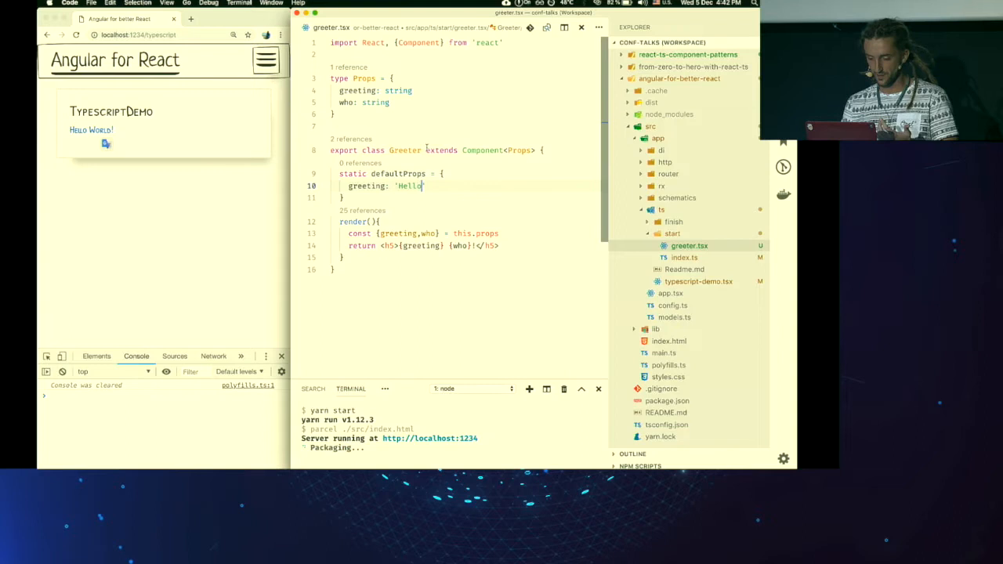
click(697, 281)
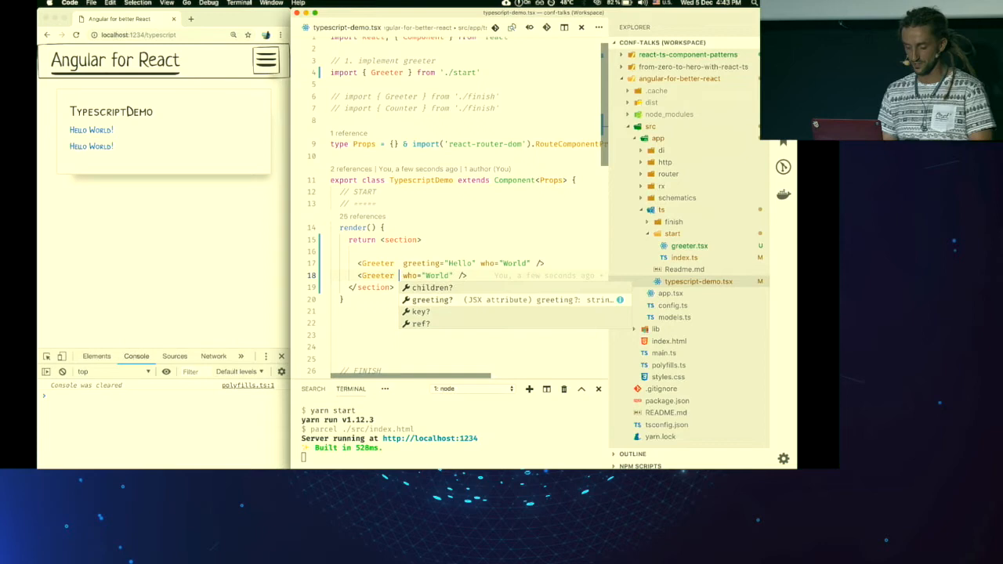
click(689, 244)
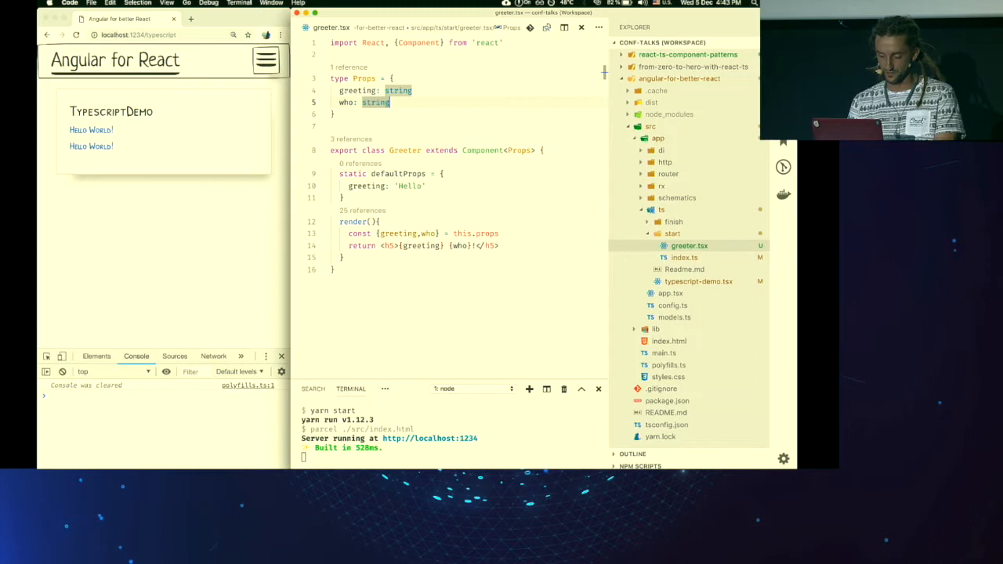
Add an optional color string prop, destructure it and apply it via style={{color}} on the heading.
text(color?: string)
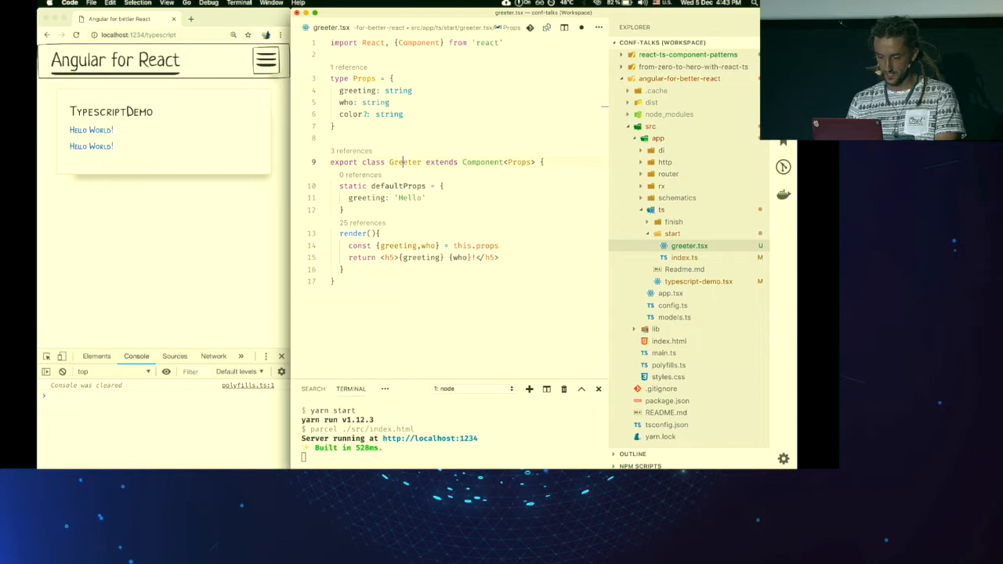
text(,color)
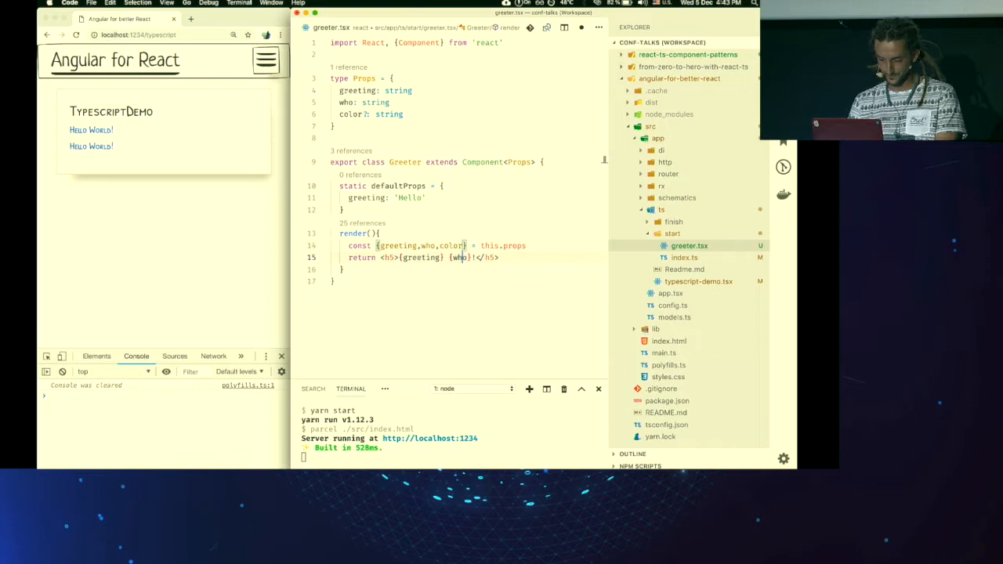
text(style={})
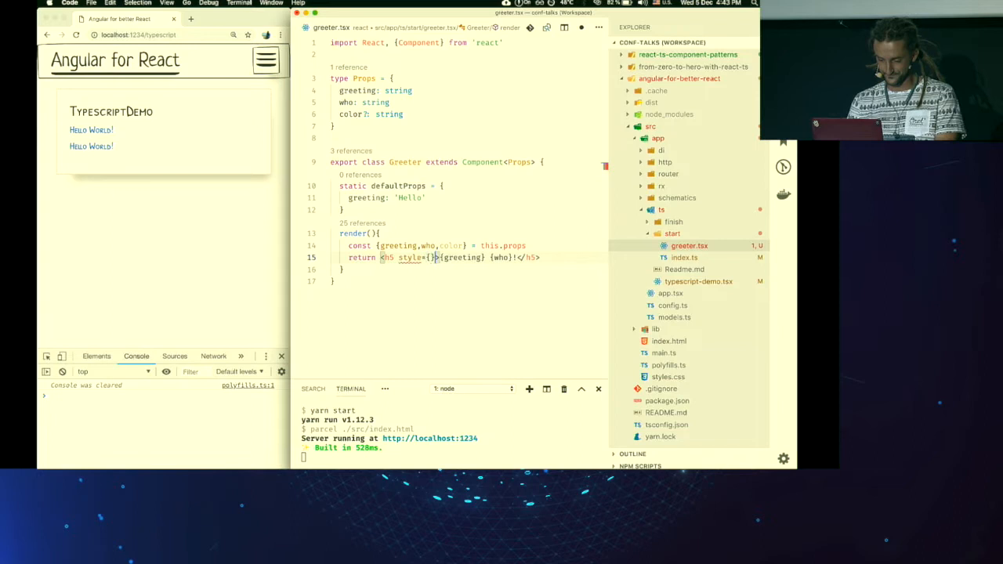
key(cmd+p)
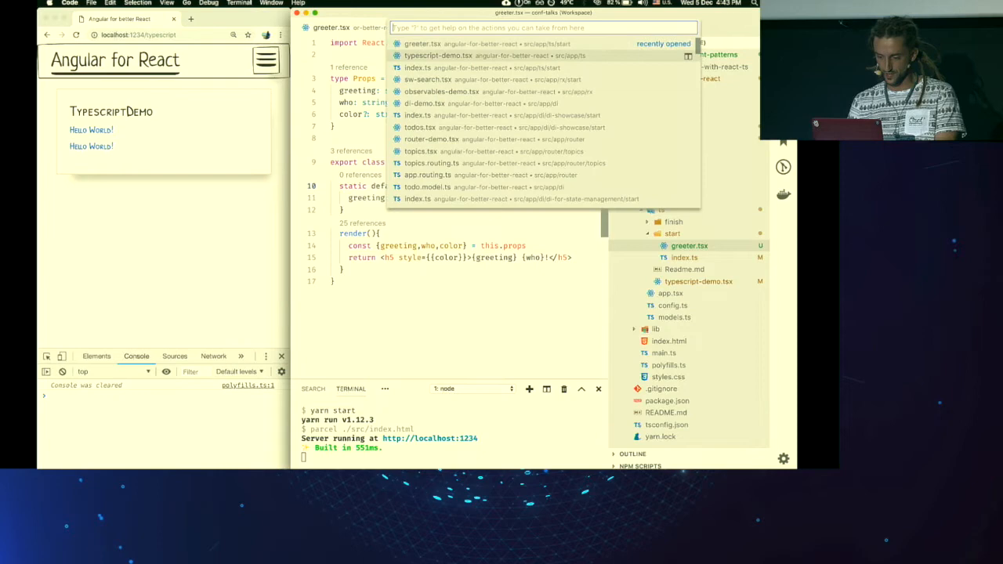
click(435, 55)
text(')
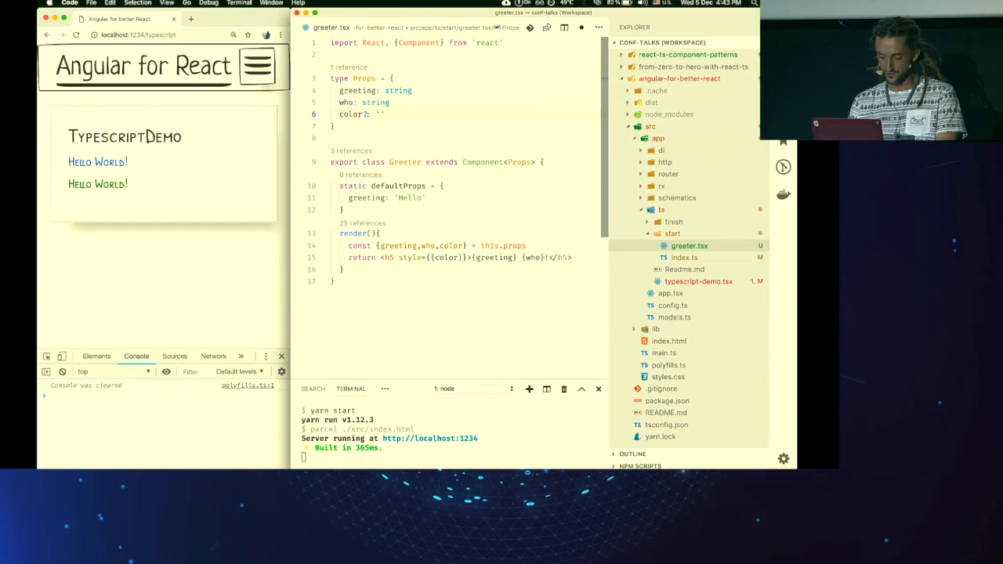
Narrow the color prop type to the union 'red' | 'blue'.
text('red' | 'blue' |)
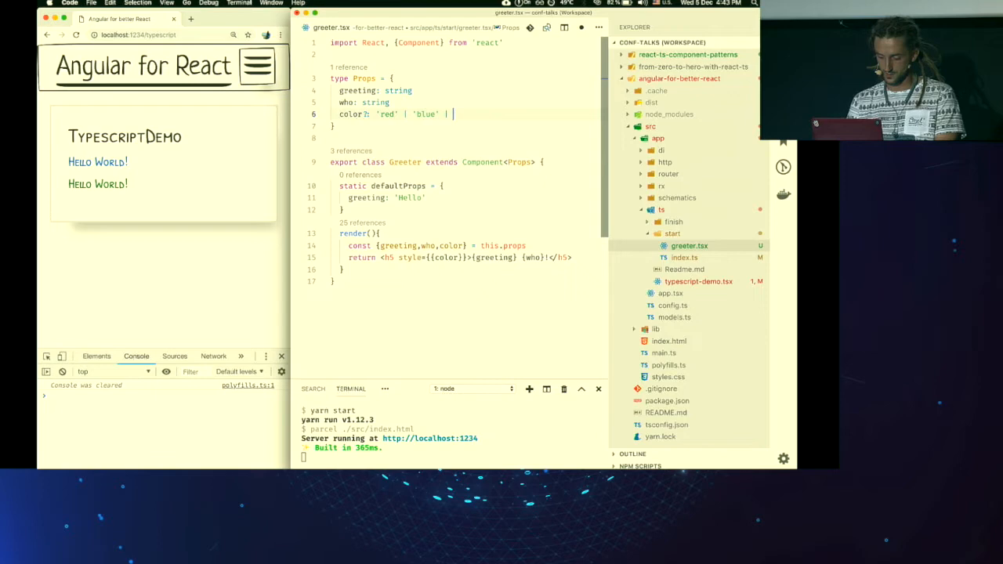
click(697, 282)
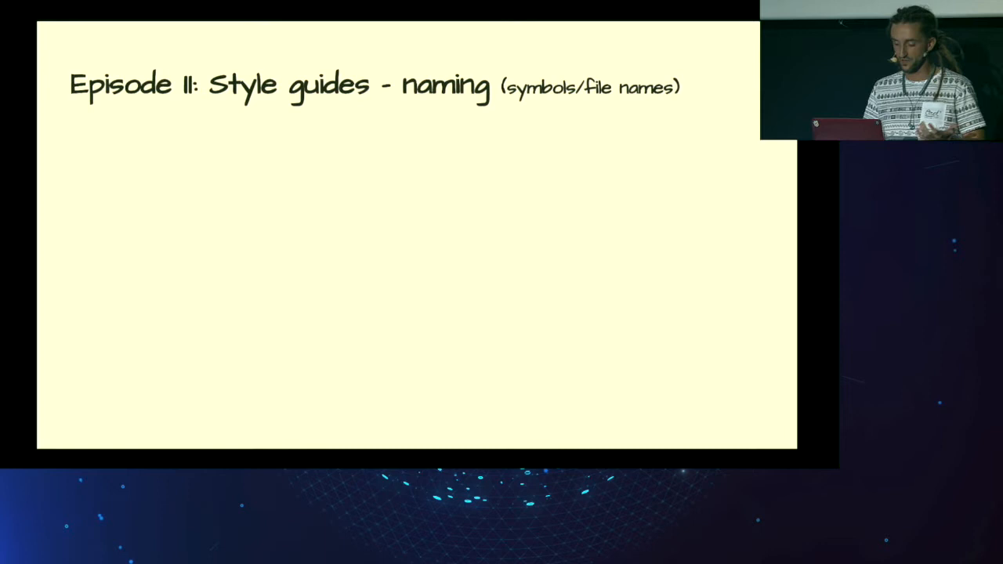
Reveal the DO, CONSIDER, AVOID and WHY naming guidelines on the Episode II slide.
key(Right)
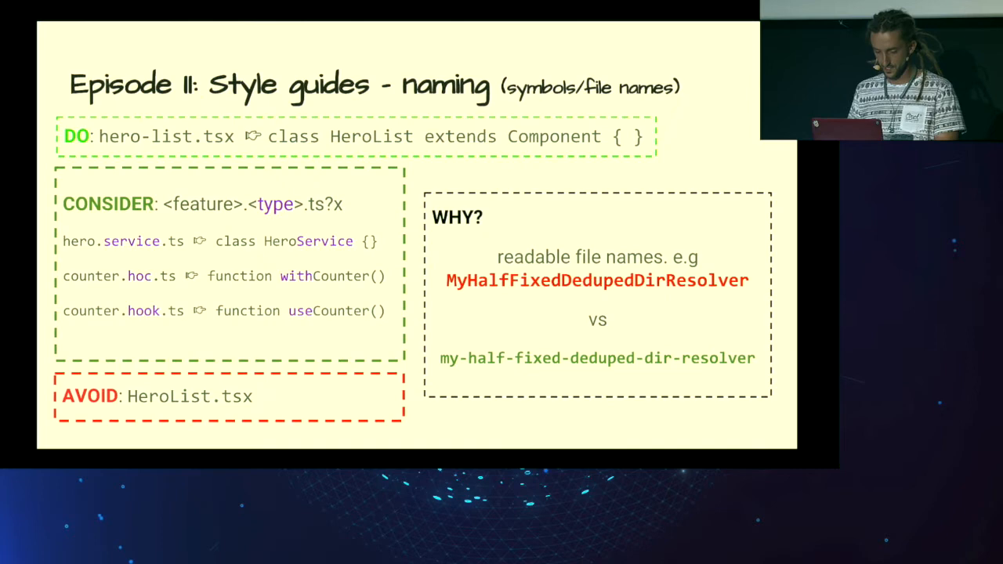
key(Right)
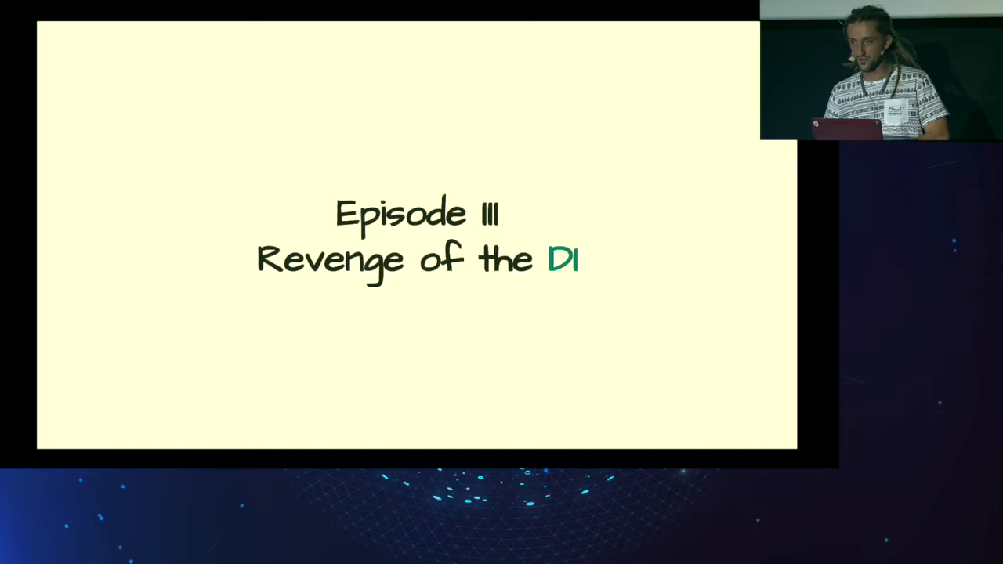
Advance through the Episode III React DI slides on createContext providers and consumers.
key(Right)
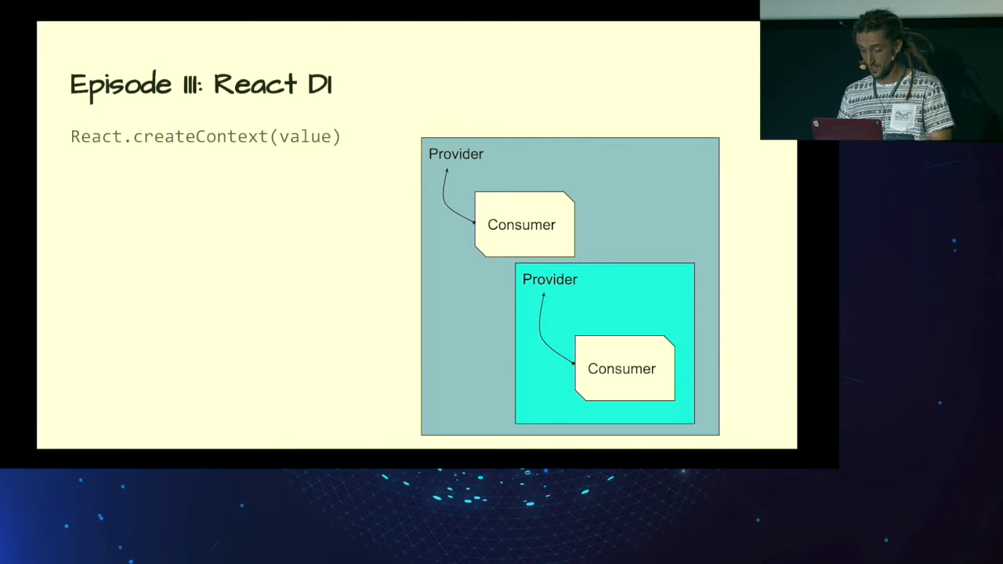
key(Right)
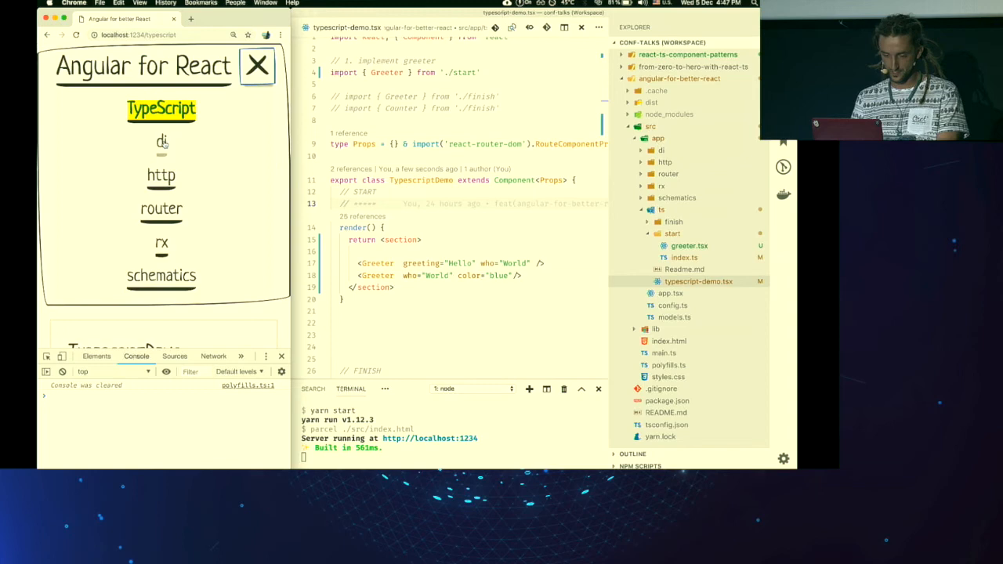
Navigate the demo app to its DI section.
click(161, 141)
text(export cla)
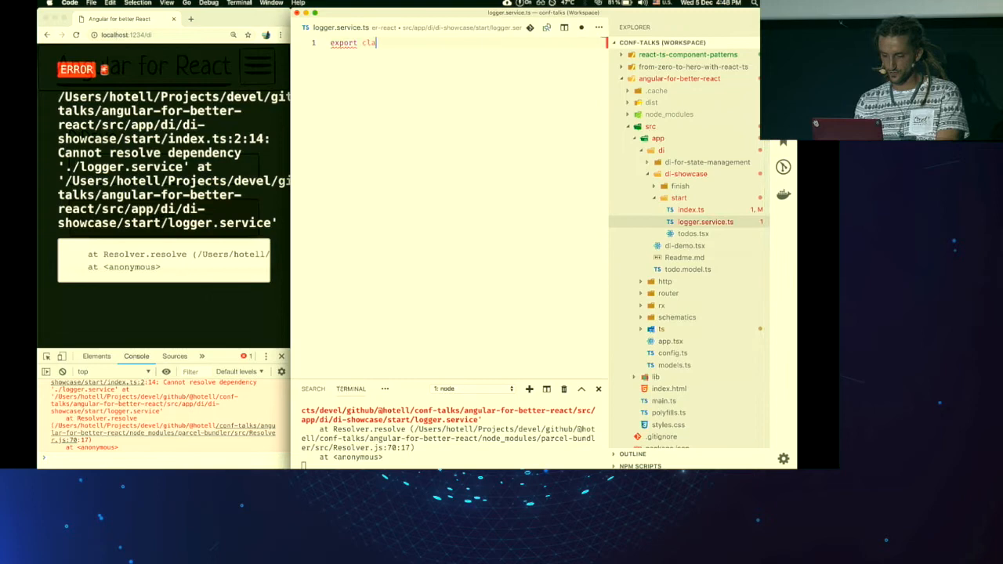
text(@Injectable()
text(warn( ...args:any[]){)
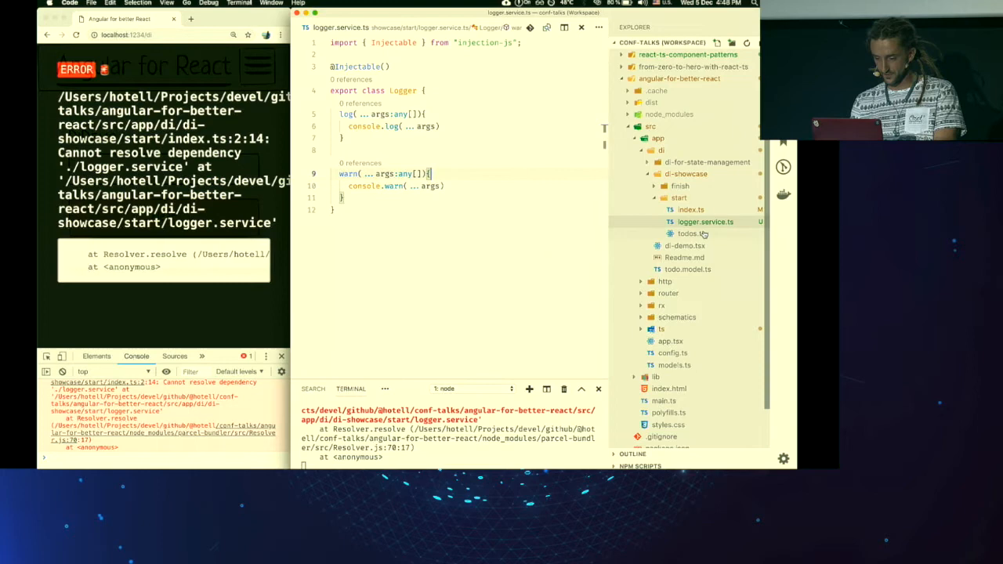
Add a logger: Logger prop to todos.tsx, logging 'Todo was added' and warning through this.props.logger.
click(693, 232)
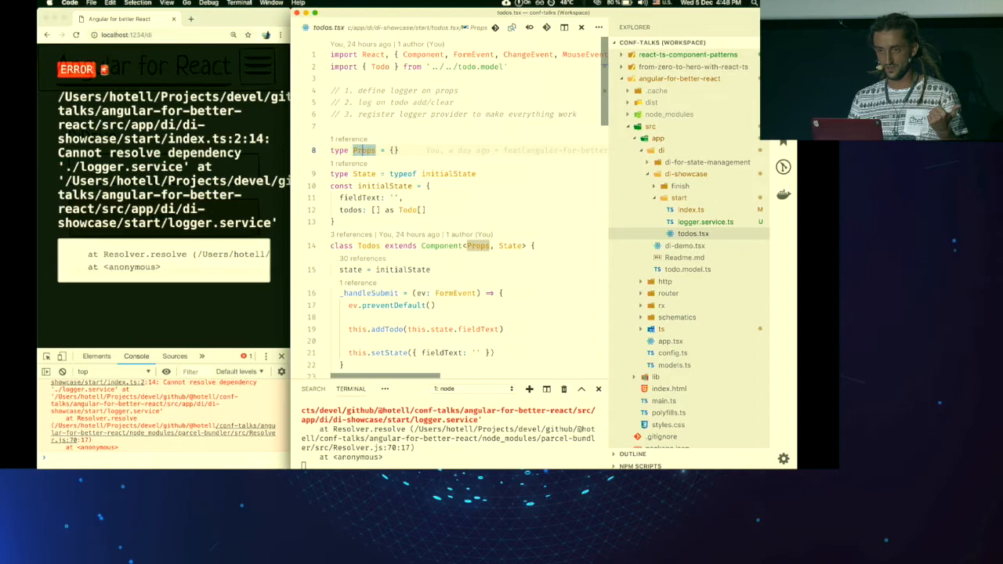
text(logger)
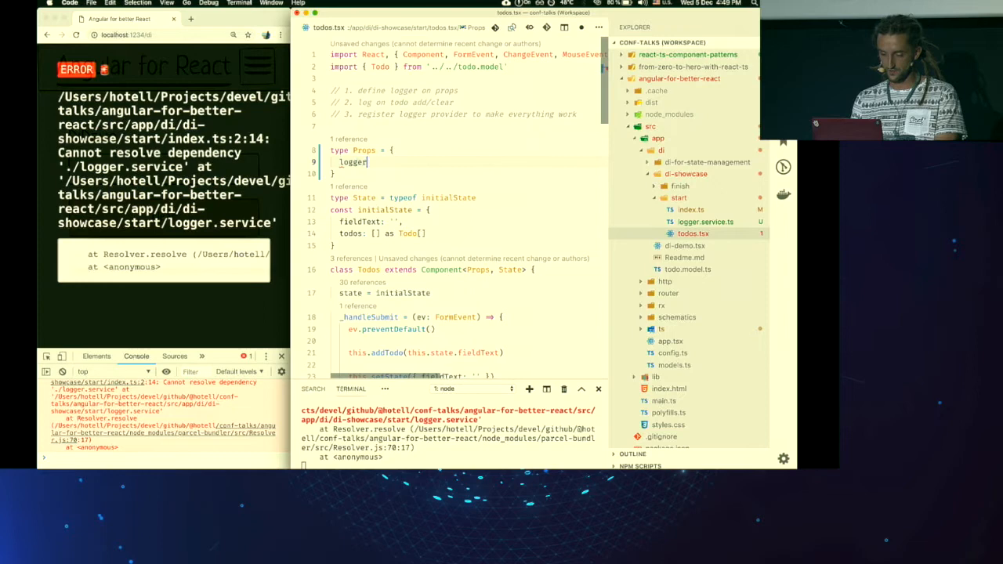
text(Logger)
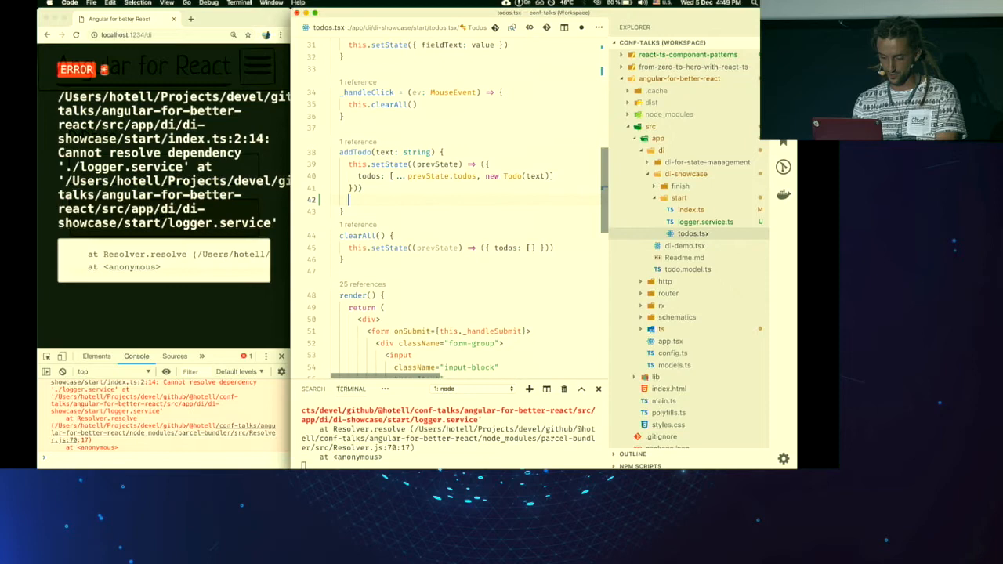
text(this.props.logger.log('Todo wws)
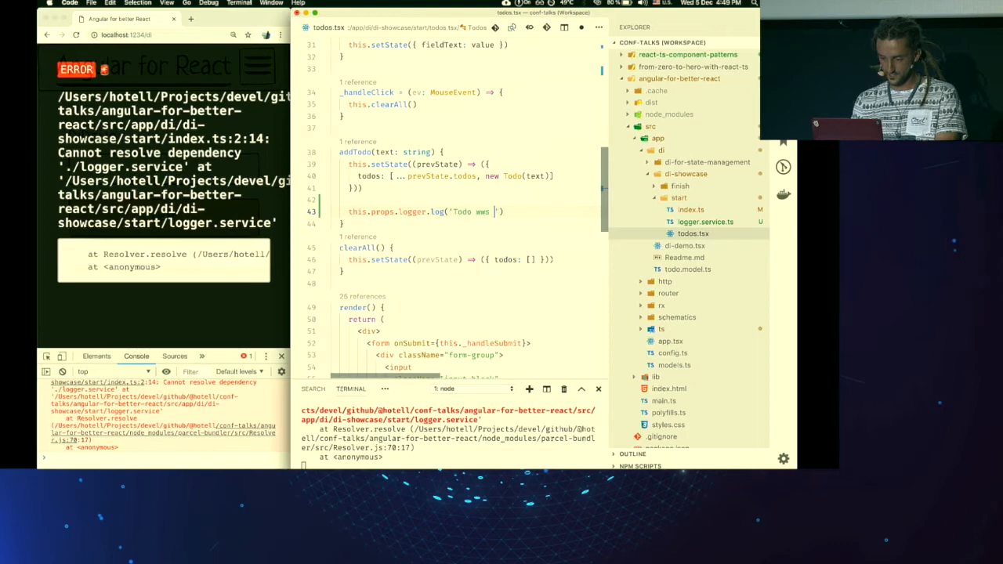
text(was added)
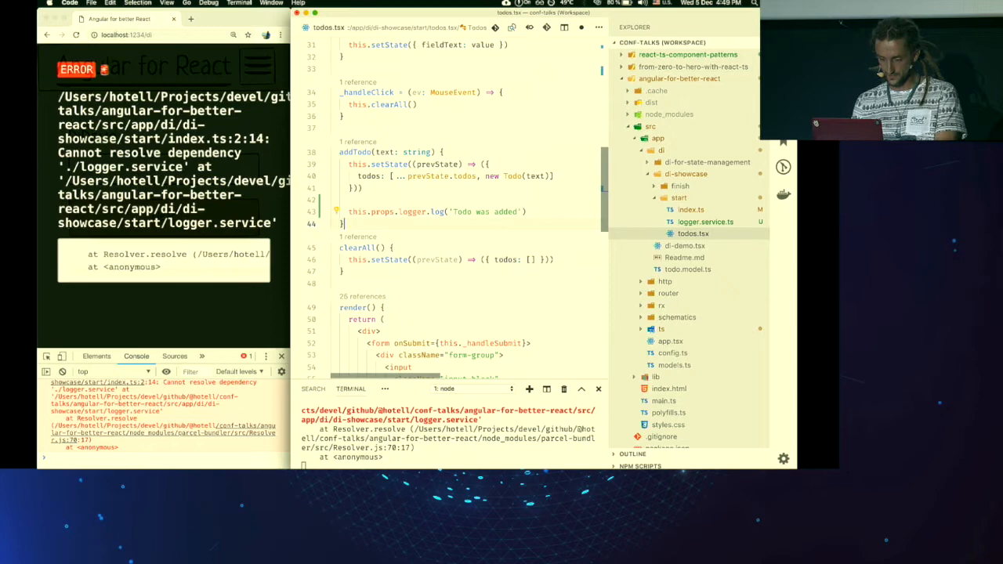
text(this.props.logger.warn('Todo was added'))
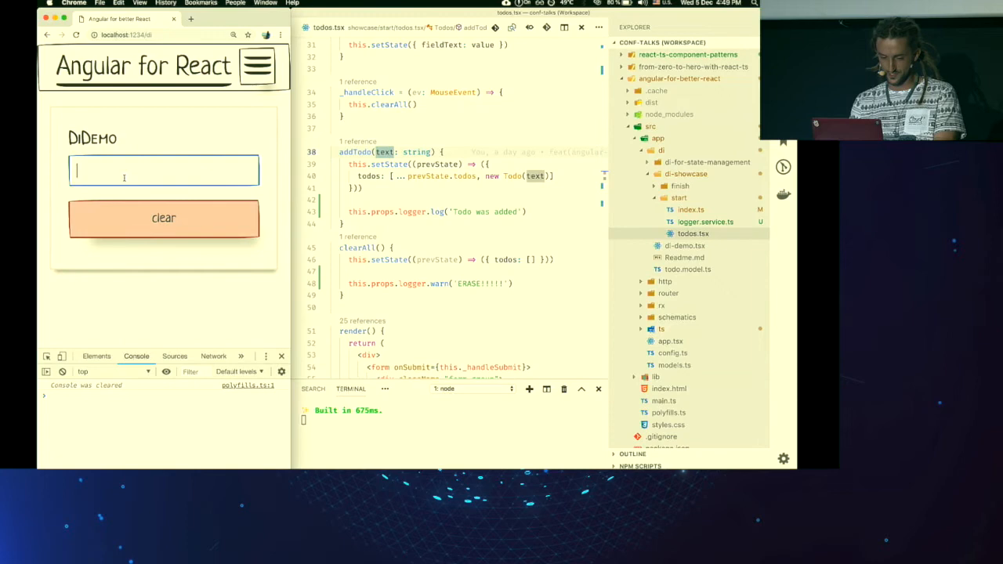
Add a 'hell' todo in the browser demo input.
text(hell)
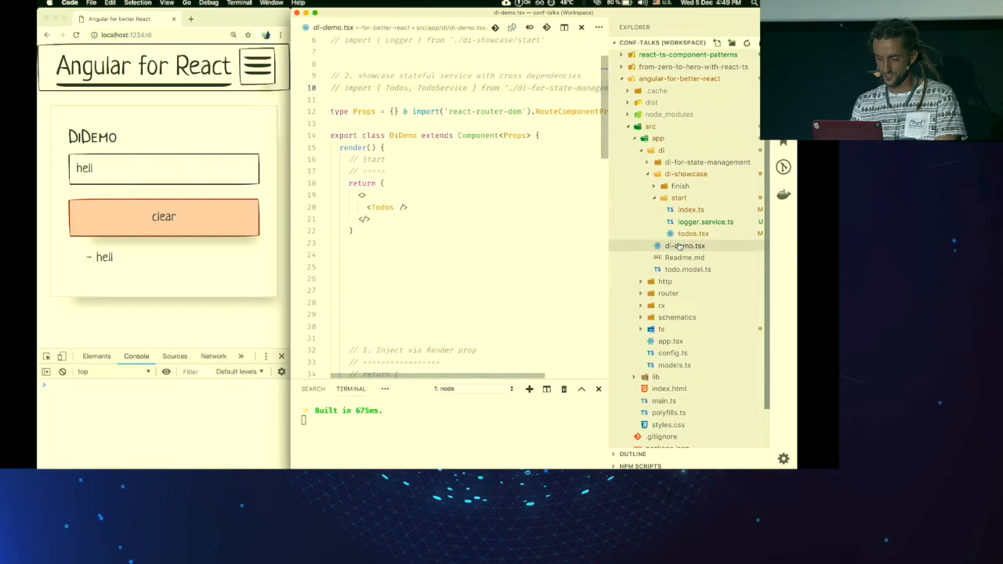
Wrap Todos in a DependencyProvider supplying Logger with an <Inject values={[]}> element inside.
text(Dep)
text(<)
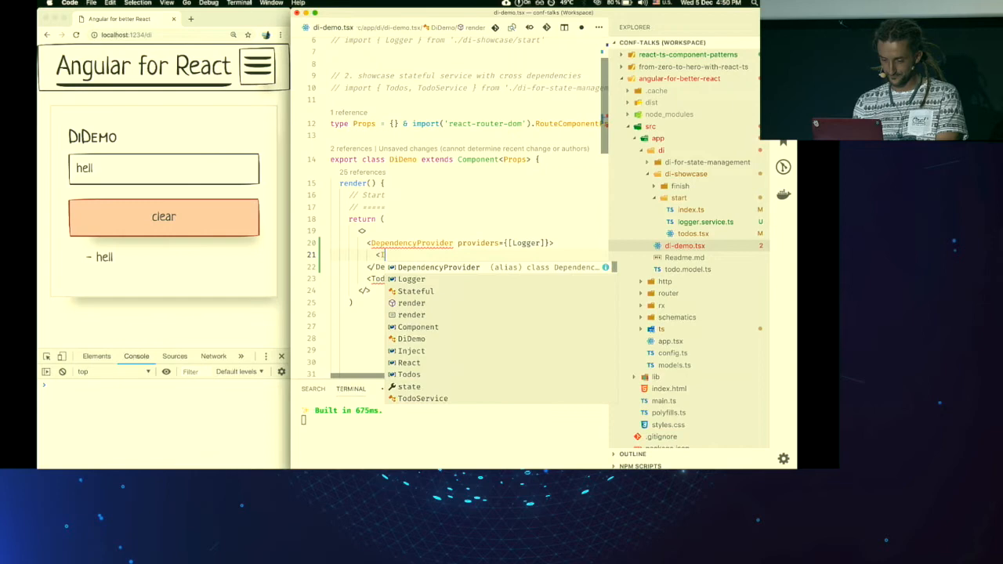
text(Inject>)
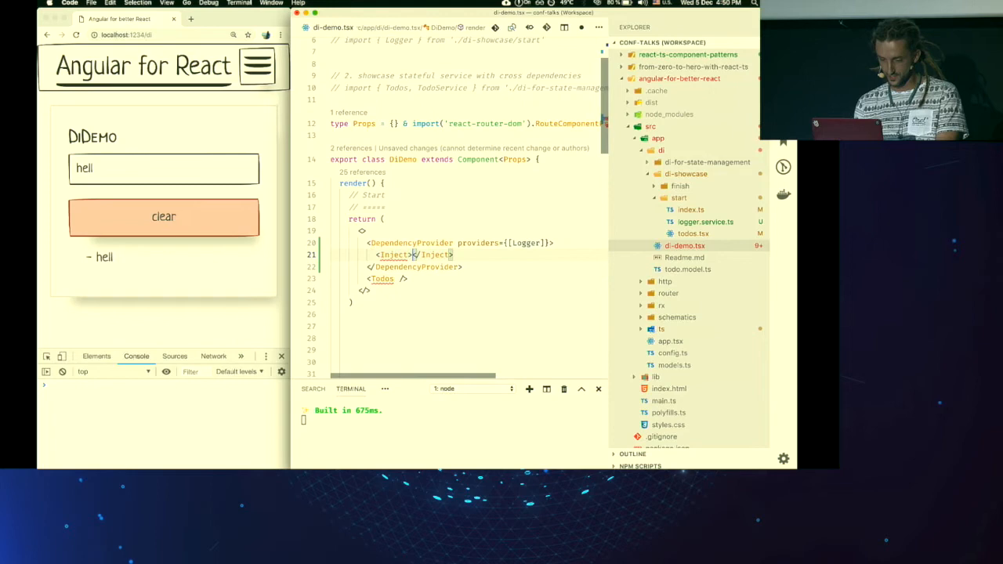
text(values={[]})
text({(logger)=><Todos logger={logger} />)
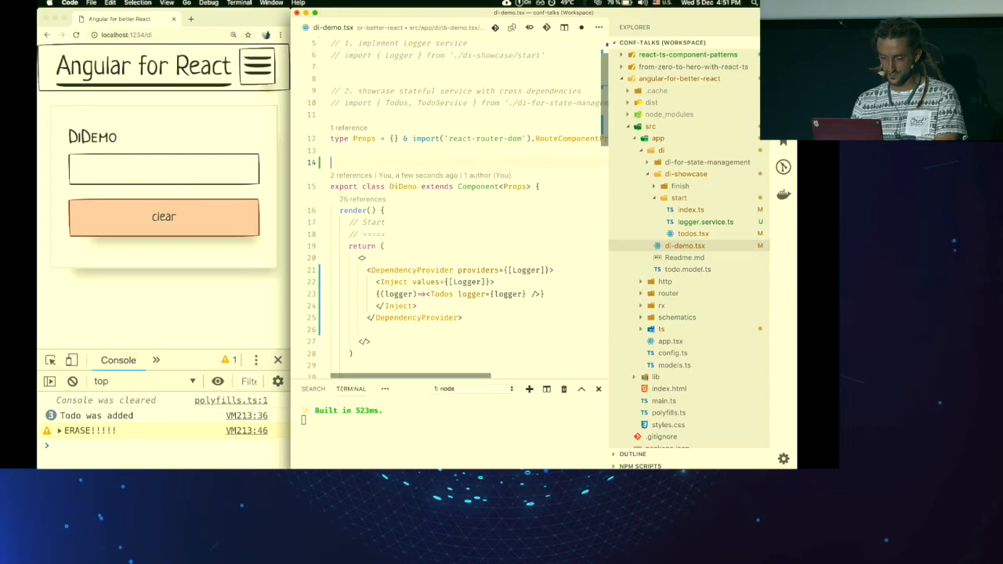
Call DependencyProvider.enableDebugMode() above the DiDemo class.
text(DependencyProvider.)
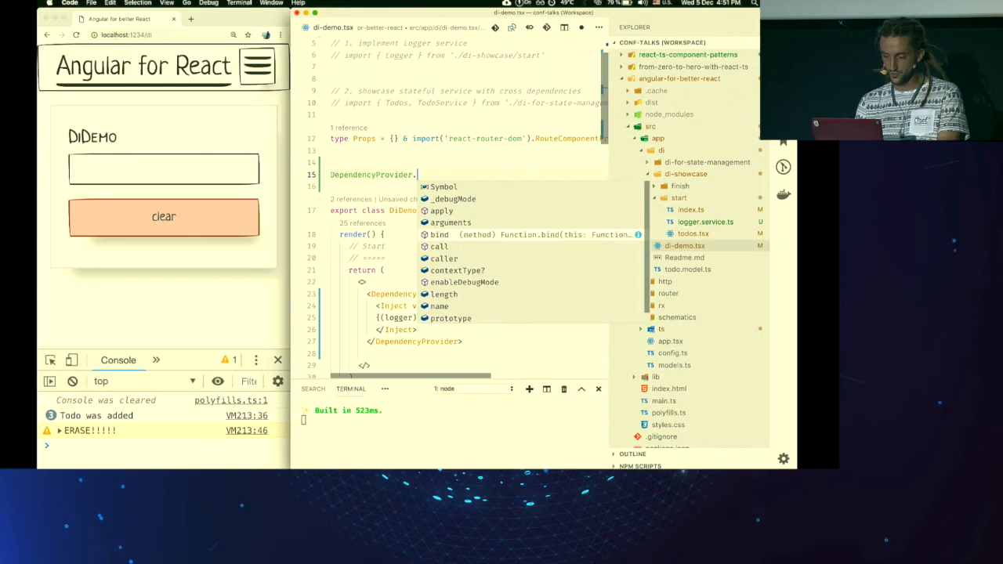
text(enableDebugMode())
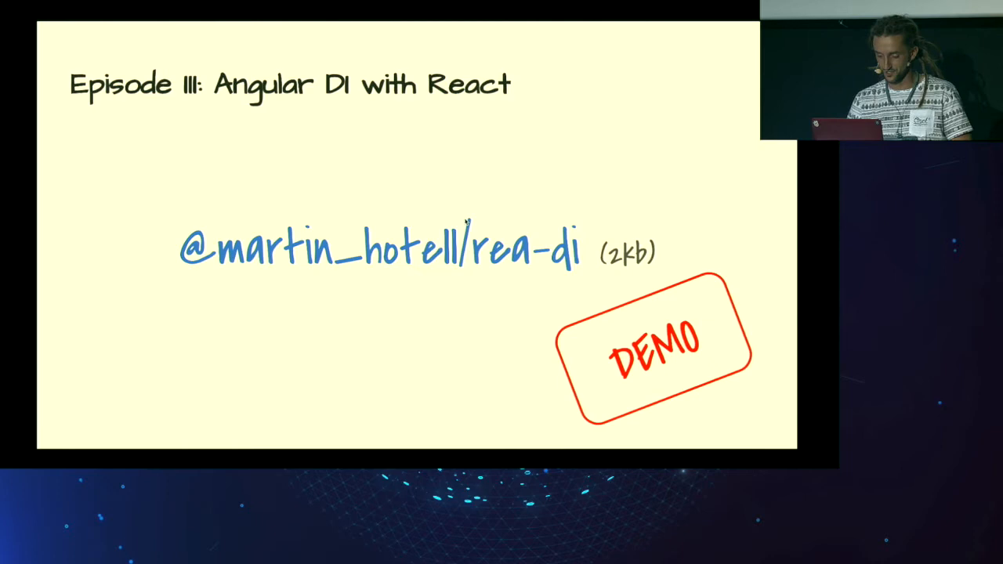
Advance to Episode IV: Angular vs React State and reveal its comparison points.
key(Right)
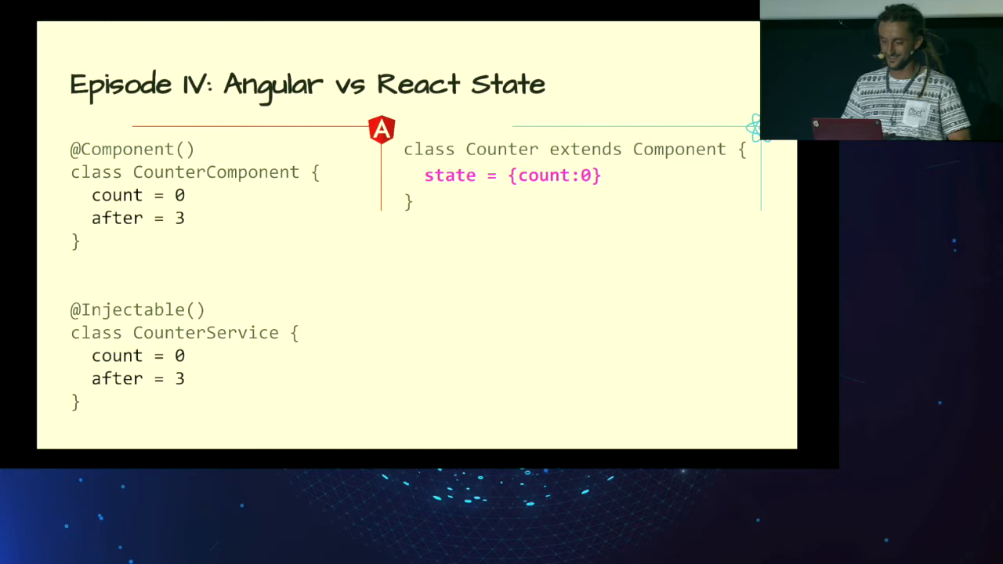
key(Right)
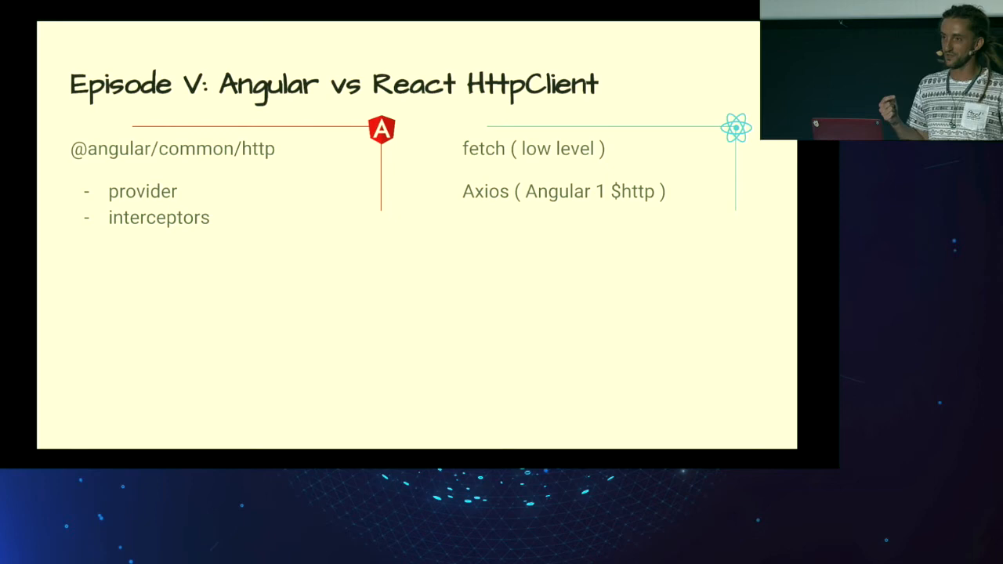
Reveal the next Angular vs React HttpClient comparison point on the Episode V slide.
key(Right)
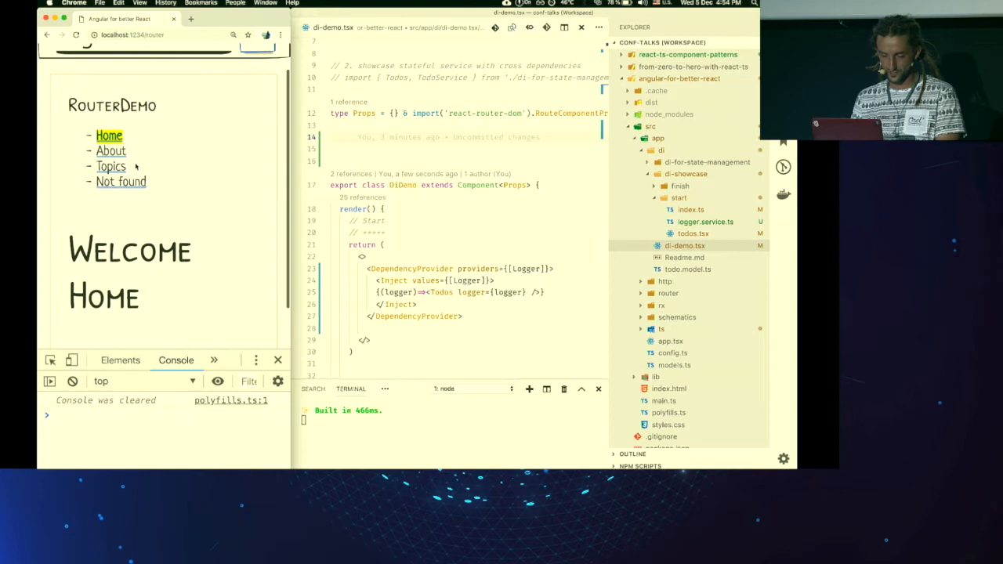
Expand the router folder and open router-demo.tsx.
click(110, 166)
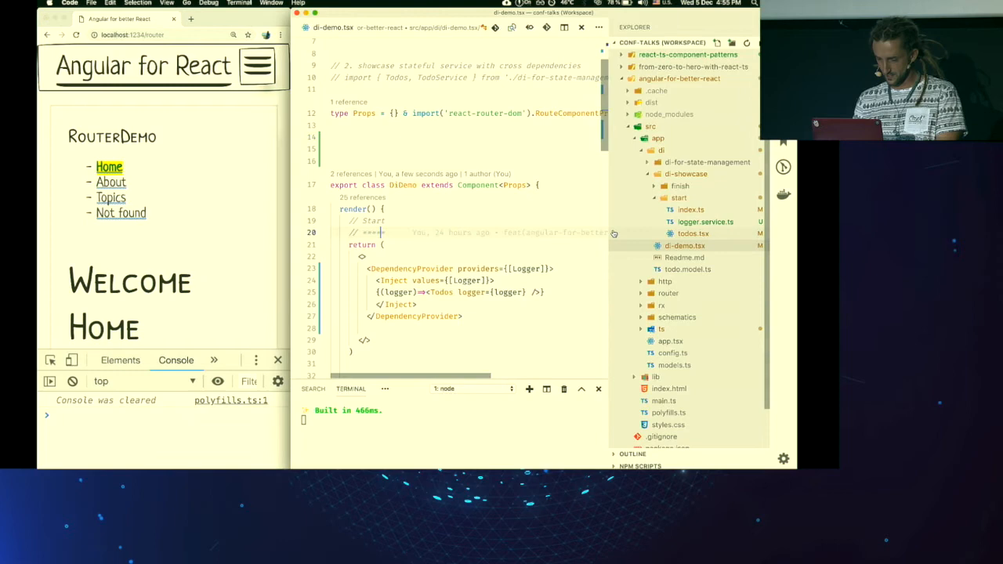
click(693, 257)
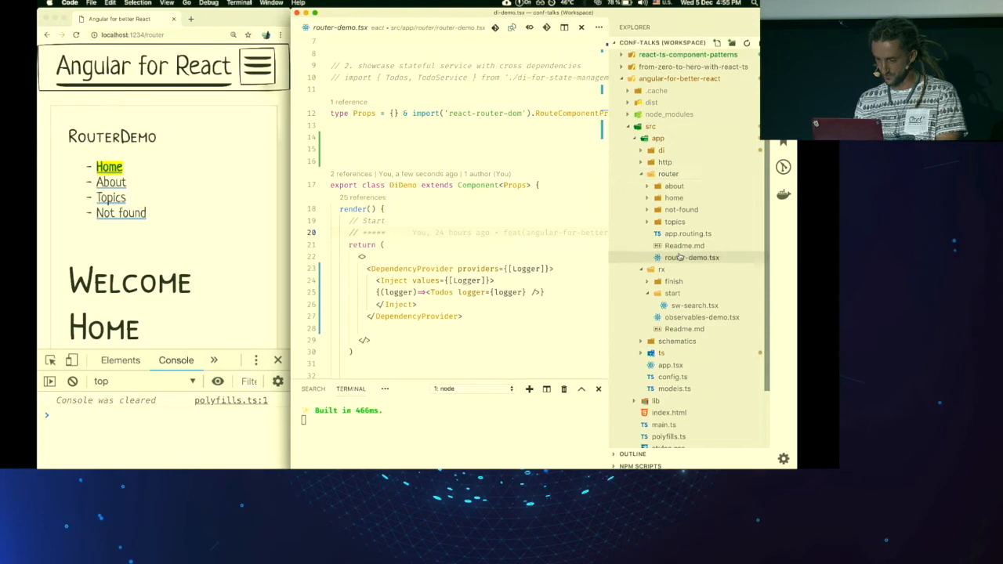
Scroll through app.routing.ts showing Home, About, Topics children and NotFound routes.
scroll(down, 3)
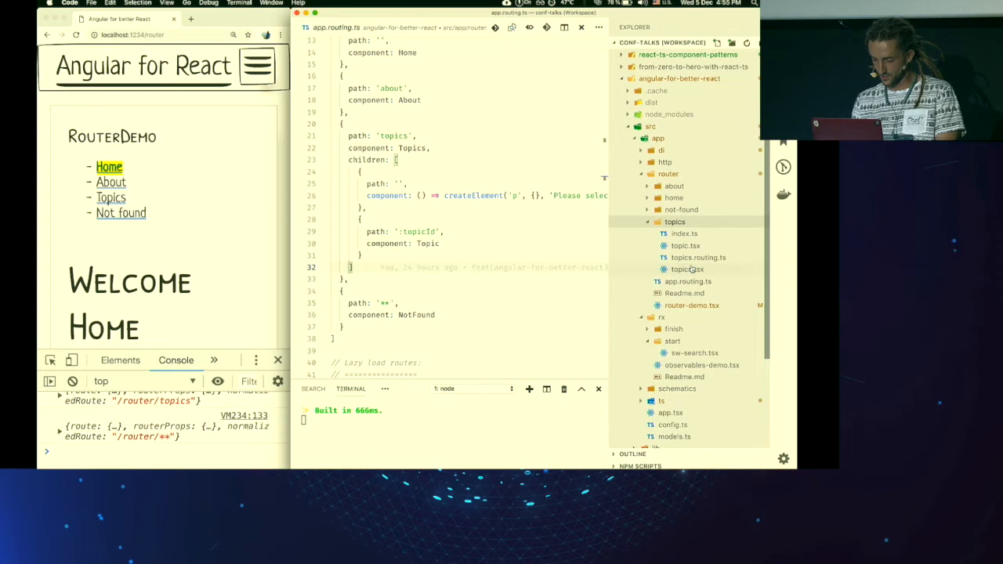
Show topics.tsx rendering a RouterOutlet, then view the Topics route in the browser.
click(686, 270)
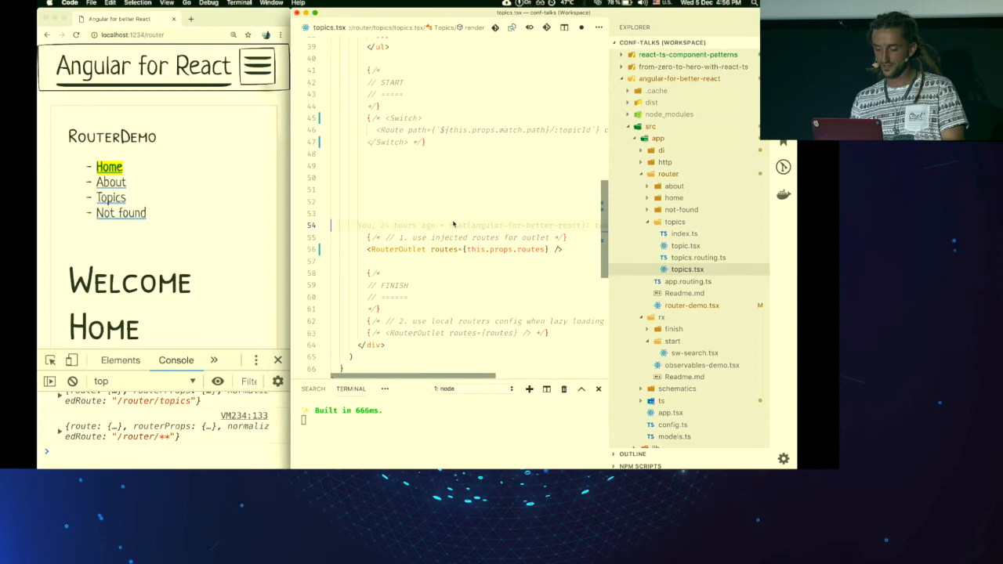
double_click(442, 249)
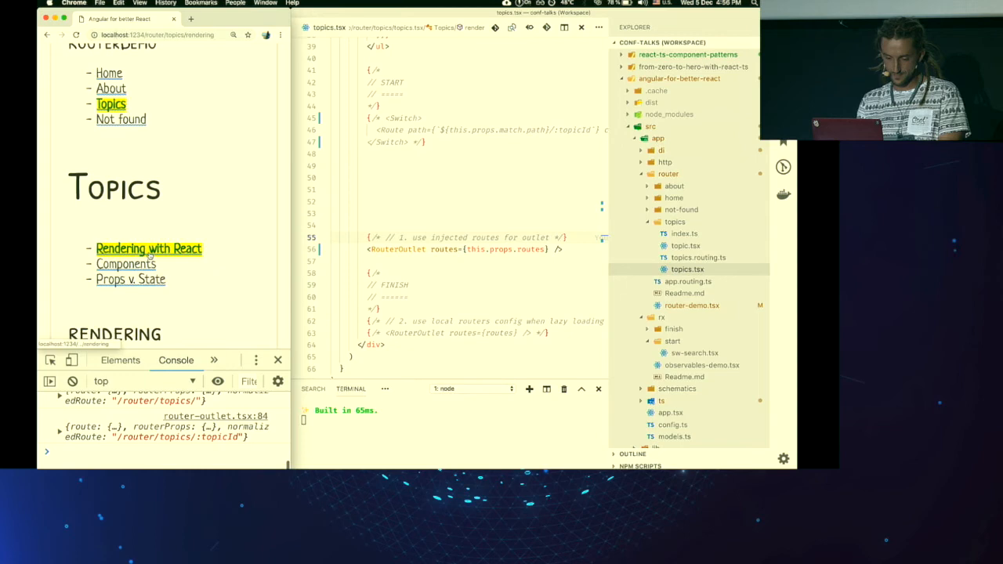
In app.routing.ts, set the about route's component to lazy(() => import('./about')).
click(686, 234)
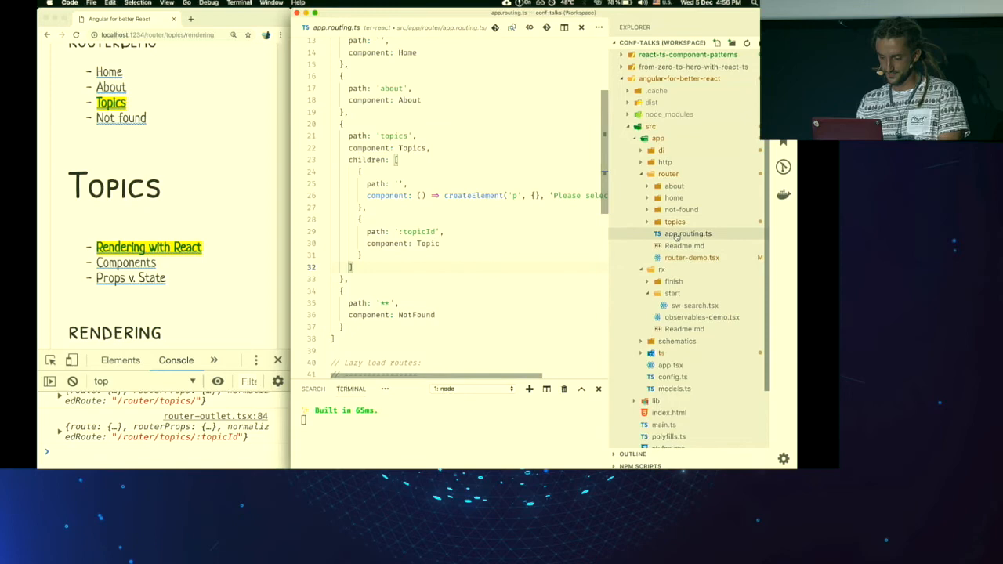
text(lz)
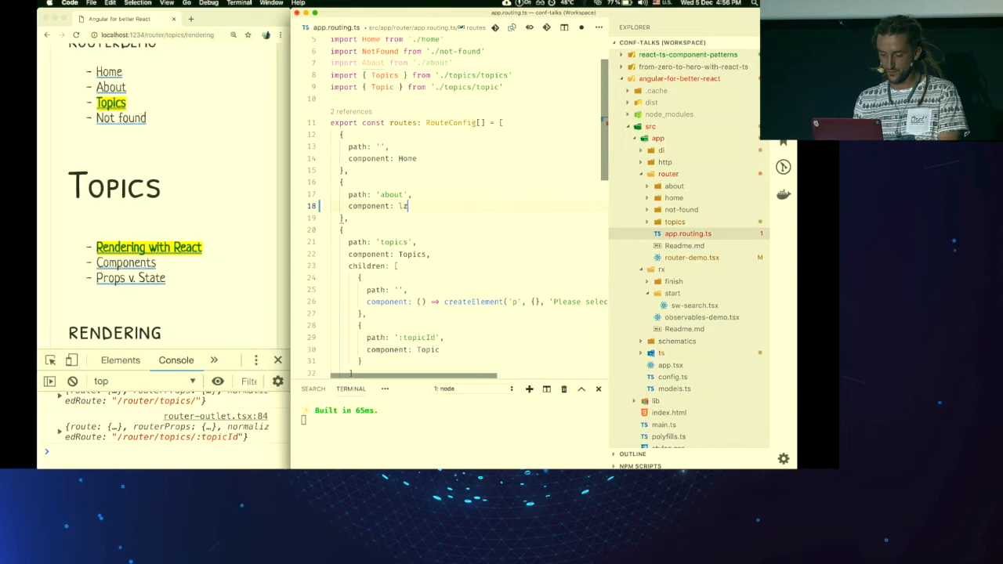
text(azy())
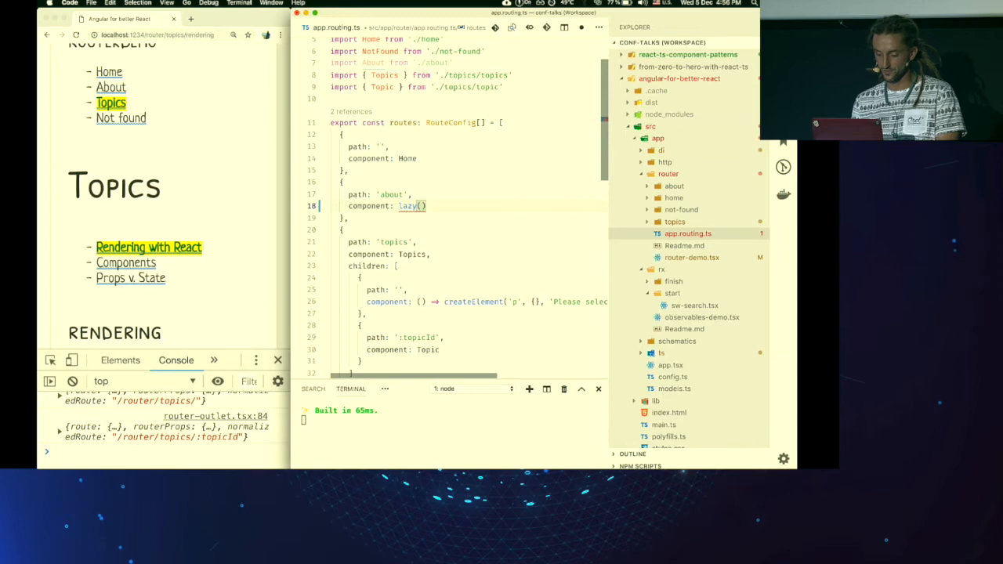
text(()=>import('./about')))
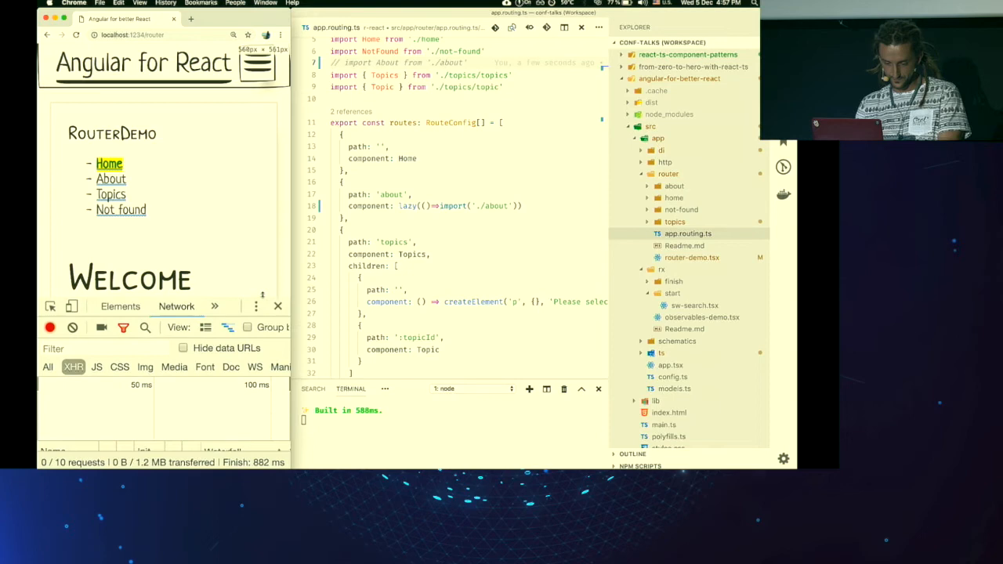
Navigate About, Home, About in the browser to see the about chunk fetched separately.
click(110, 178)
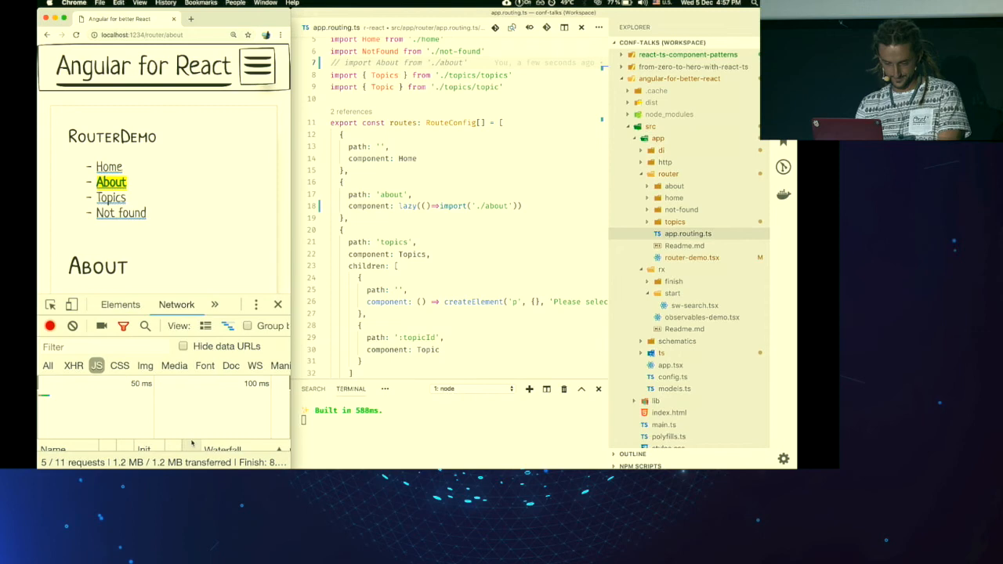
click(109, 182)
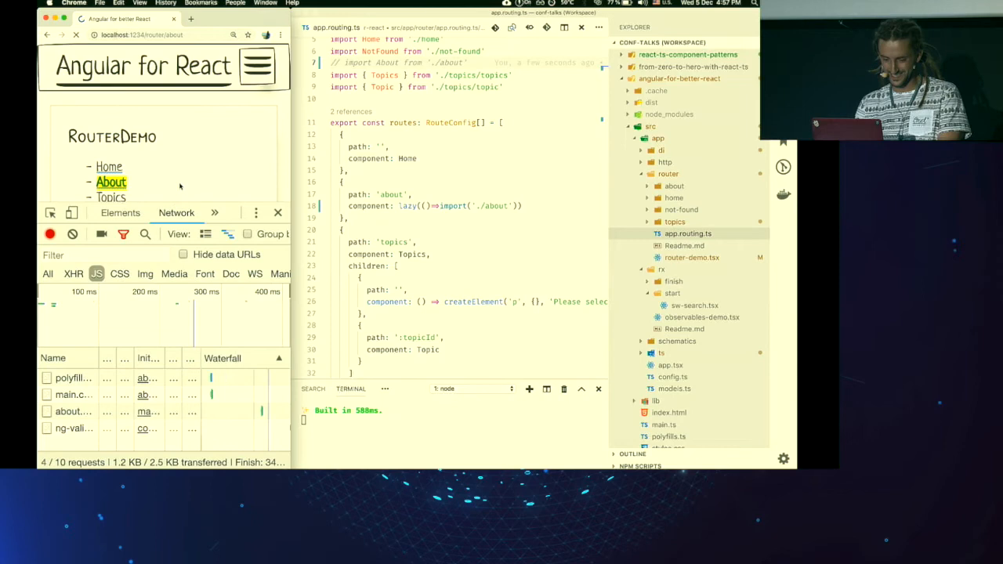
click(108, 166)
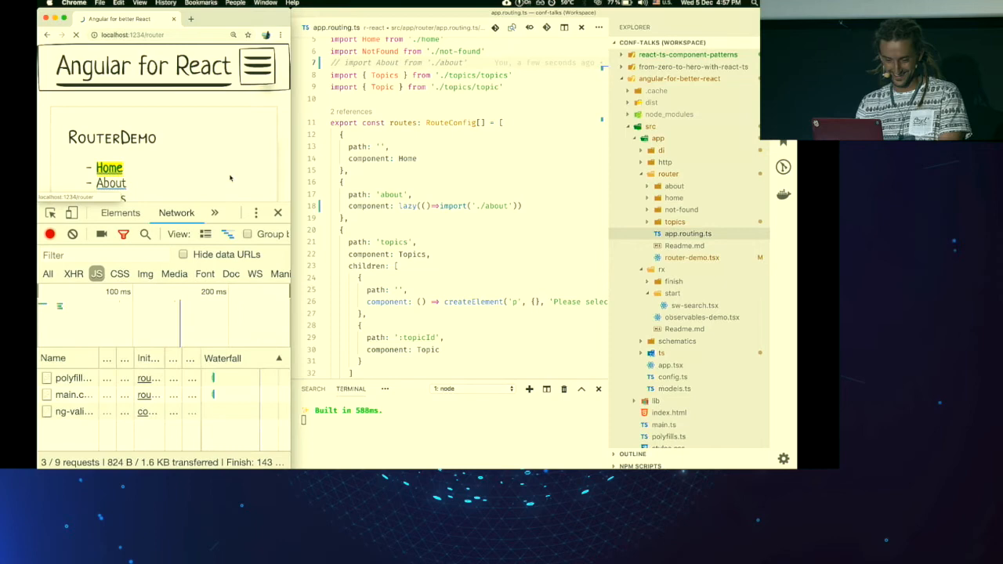
click(110, 181)
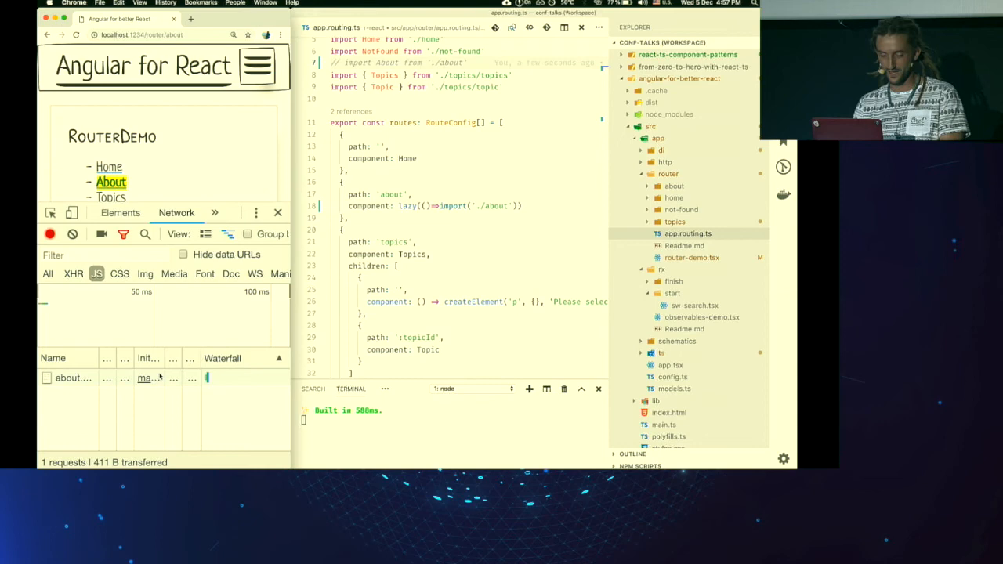
Make the topics route use lazy(() => import('./topics')), then show topics.tsx.
scroll(down, 3)
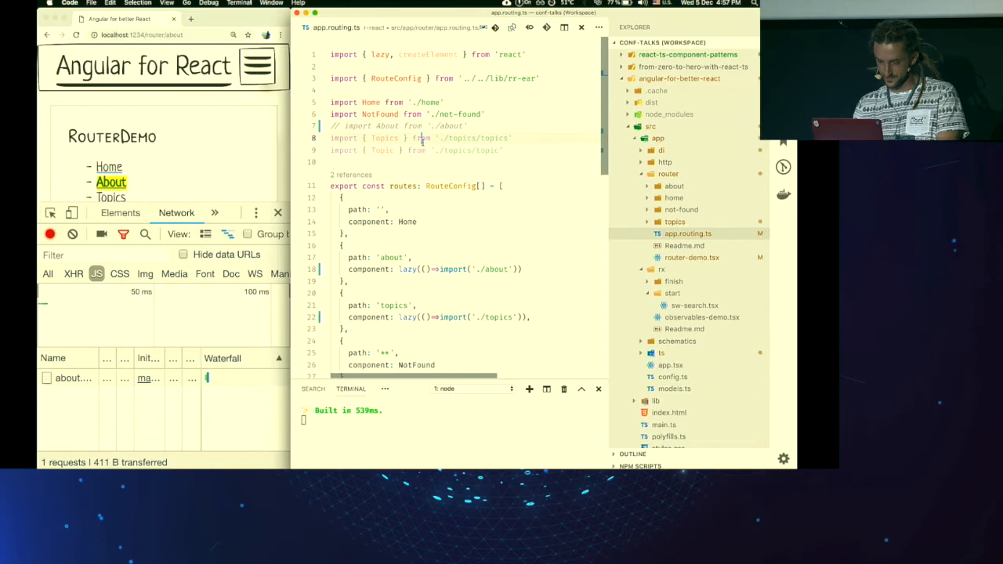
click(686, 269)
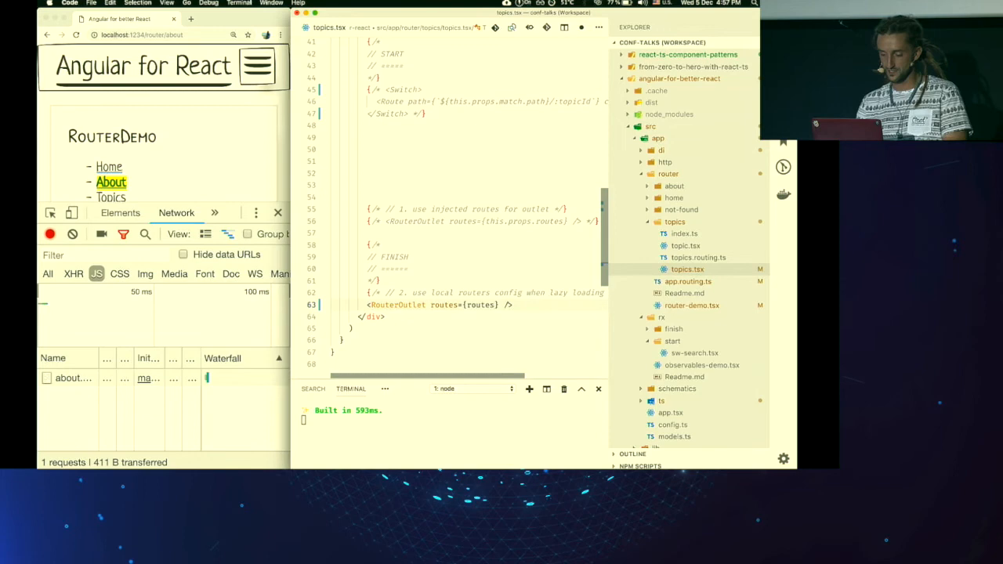
Review topics.routing.ts and topics.tsx, then load Topics in the browser as its own chunk.
click(699, 257)
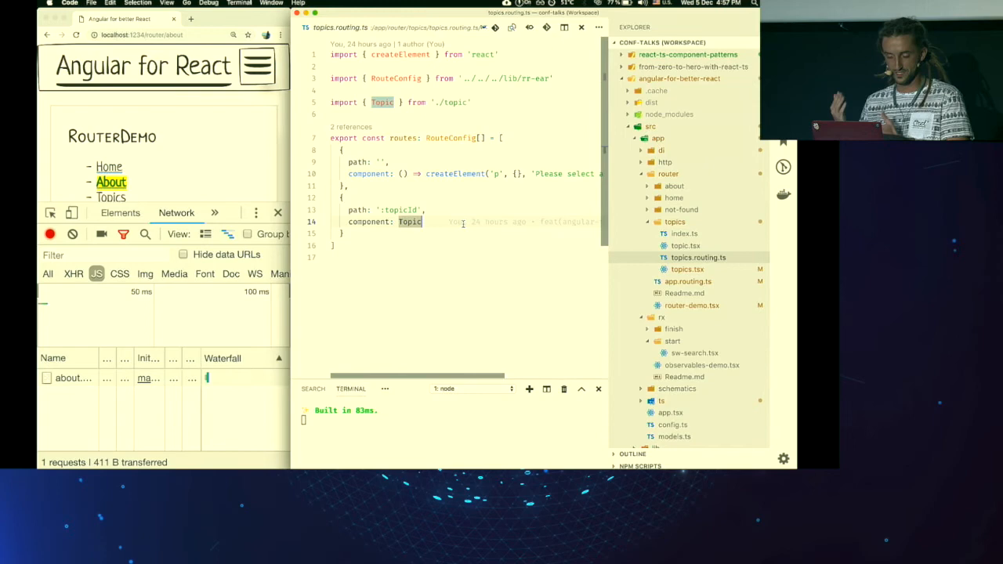
click(686, 269)
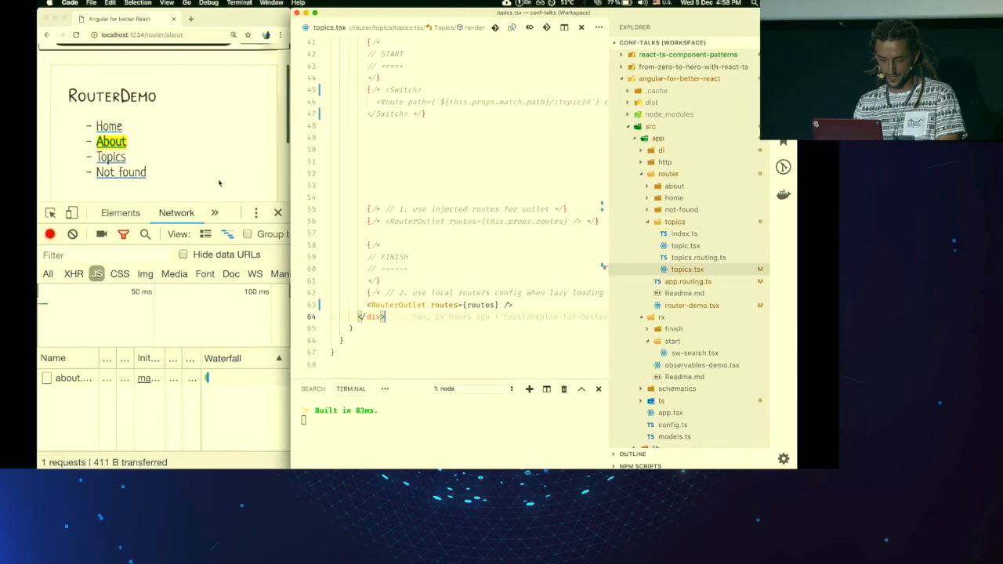
click(110, 156)
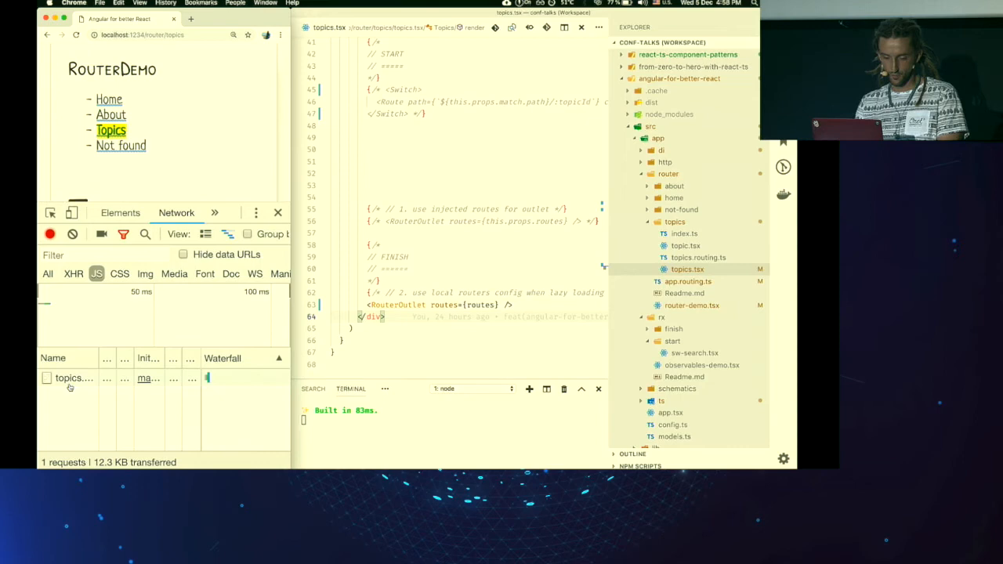
click(130, 115)
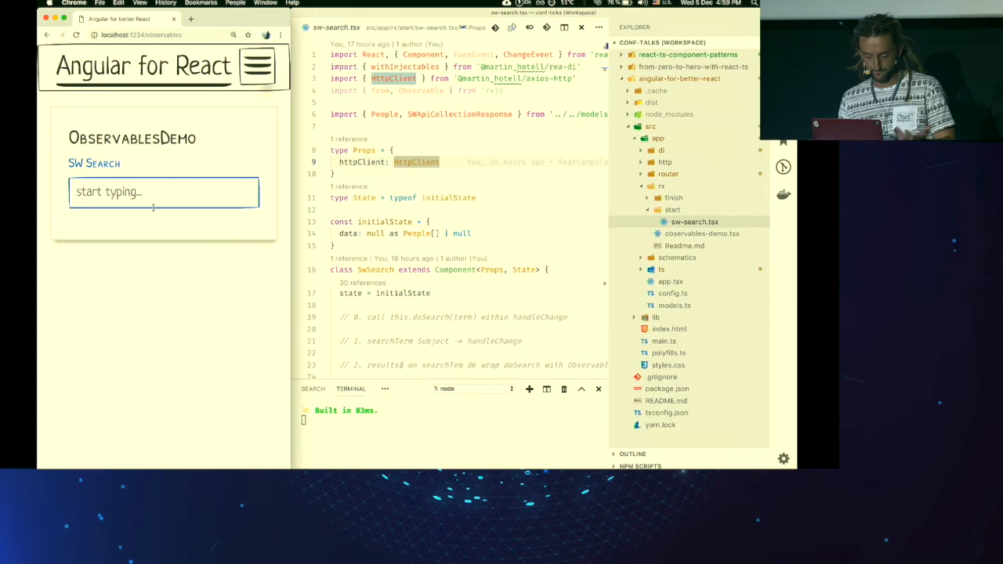
Show observables-demo.tsx wrapping SwSearch in a DependencyProvider with HttpClient.
click(471, 232)
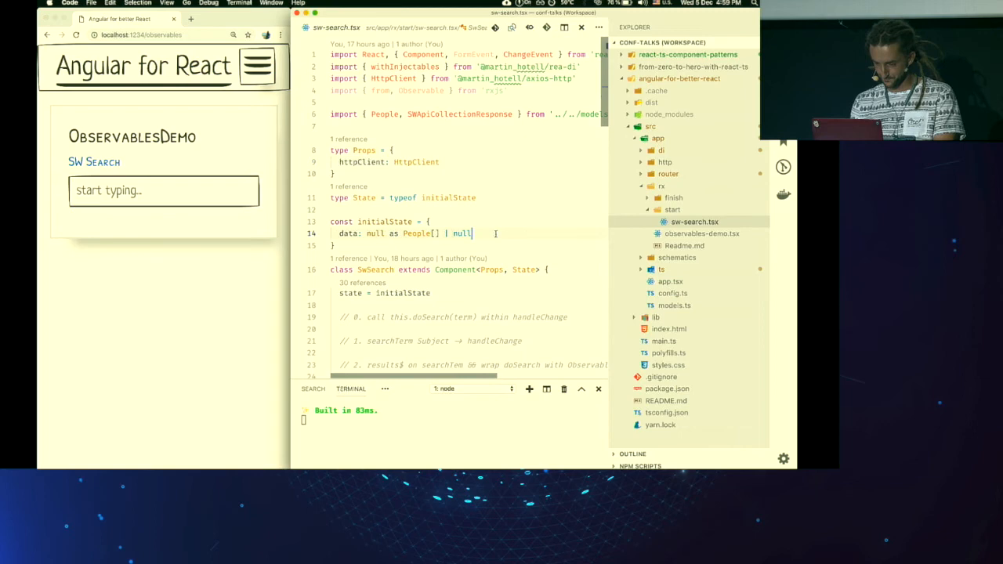
click(700, 234)
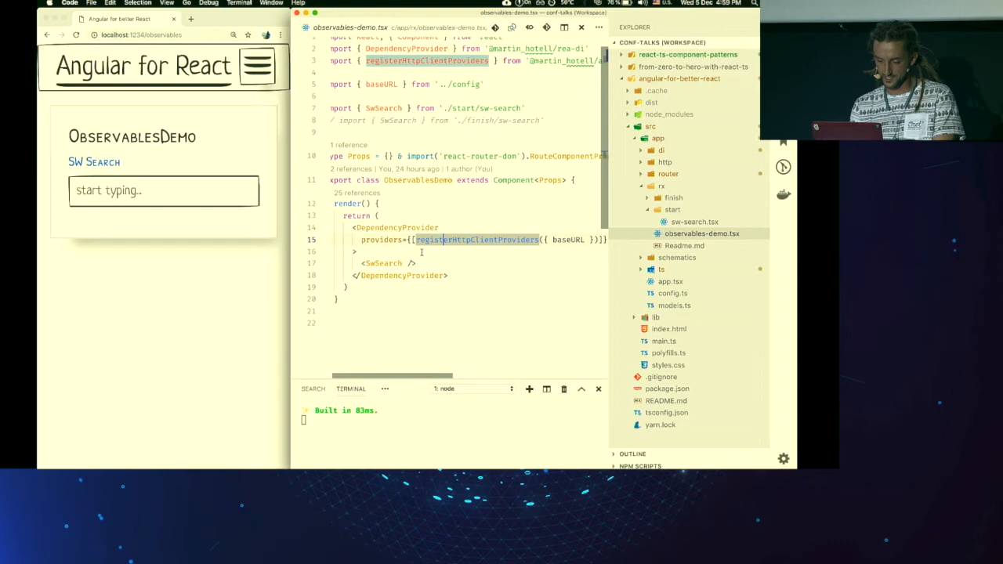
Return to sw-search.tsx showing doSearch calling httpClient.get on 'people'.
click(692, 222)
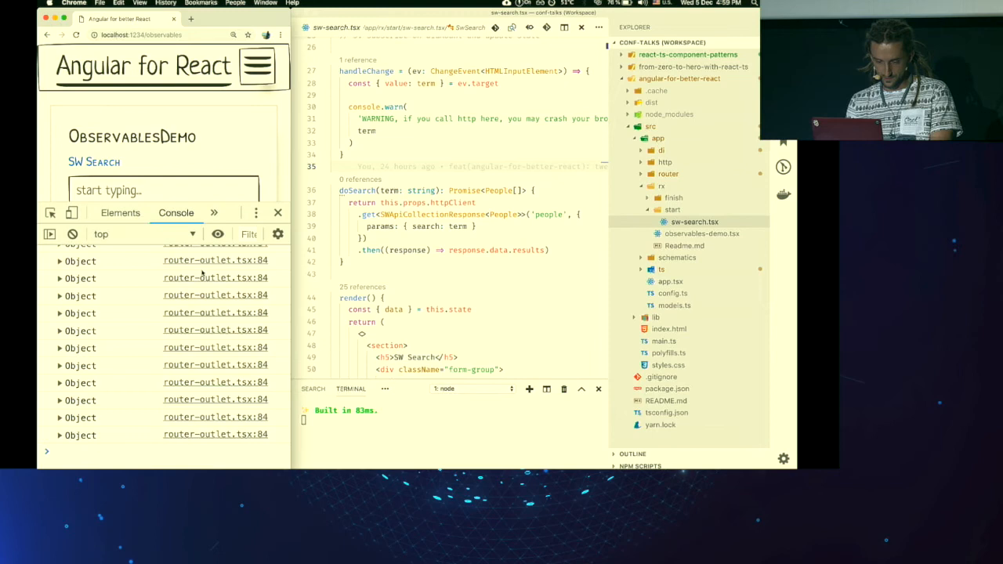
Enter hello in the SW Search box, logging a crash warning per keystroke.
text(hello)
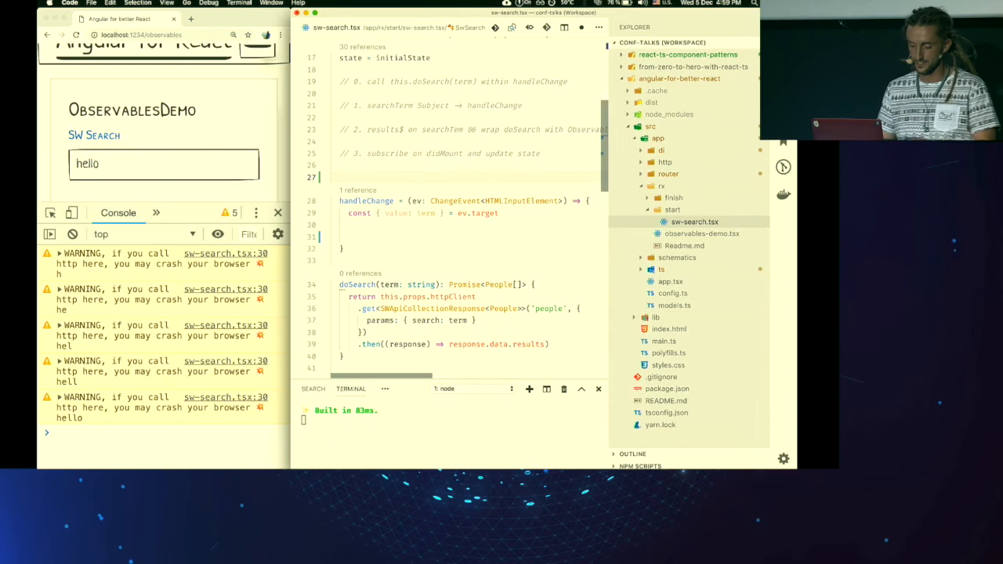
Declare searchTerm = new Subject<string>() and have handleChange call this.searchTerm.next(term).
text(searchTerm =)
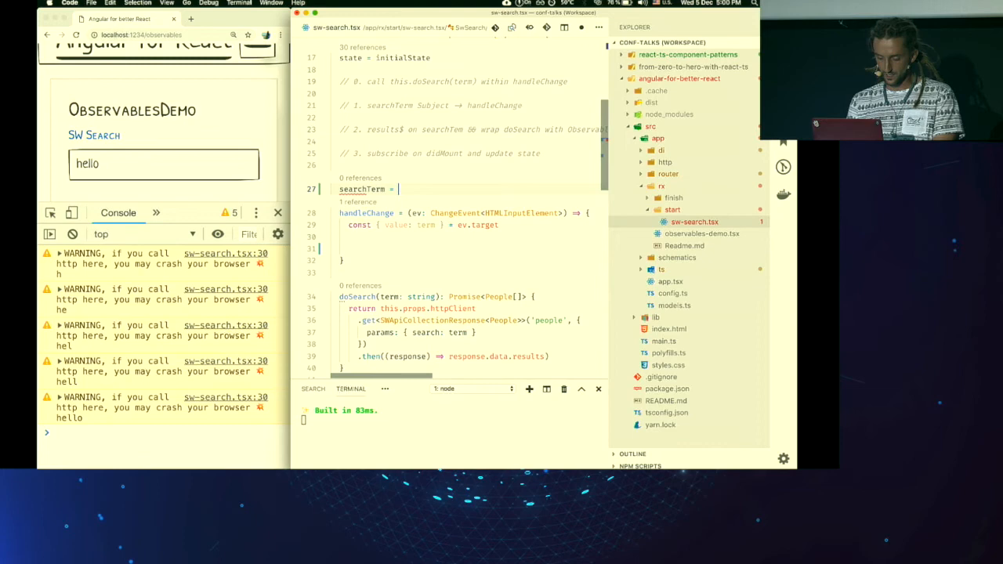
text(new Subject<string>())
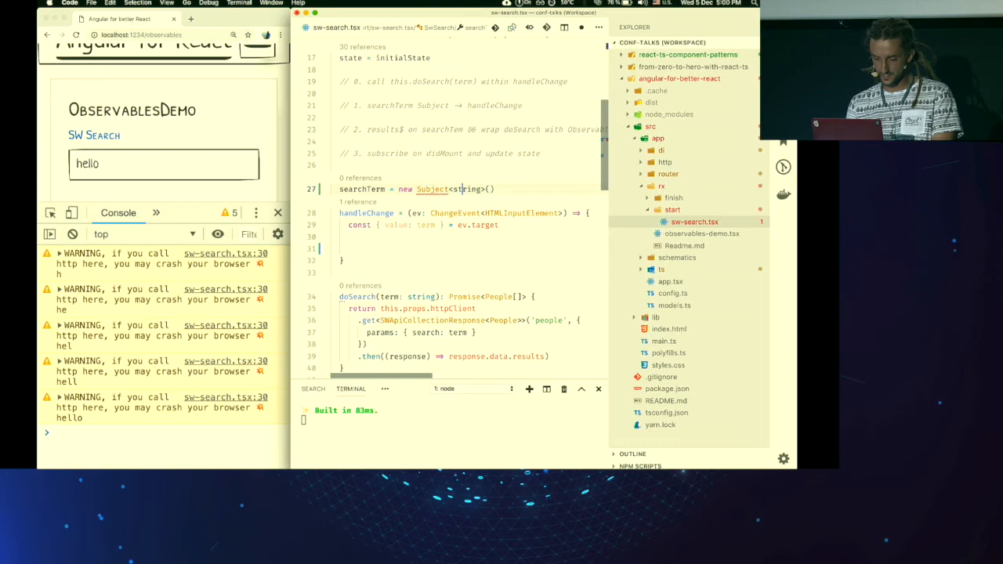
text(this.)
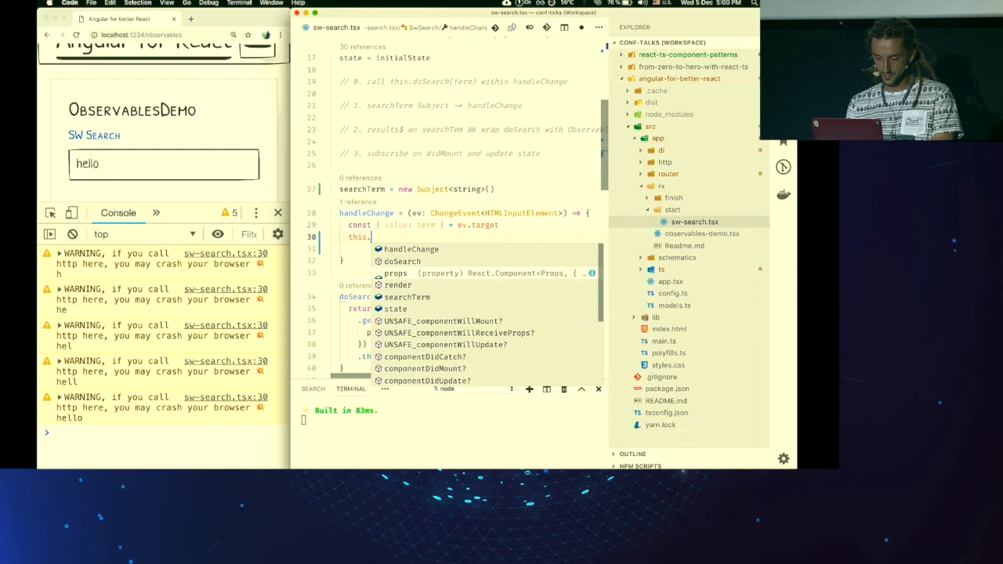
text(searchTerm.next())
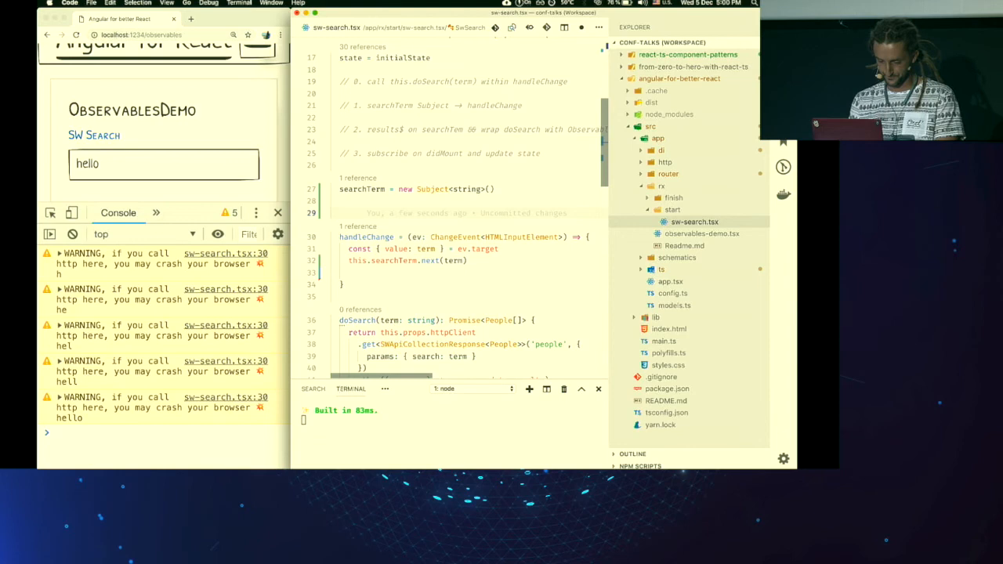
Define results$ piping searchTerm through debounceTime(500), distinctUntilChanged and switchMap to doSearch or of([]).
text(results$ = this.searchTerm.pipe()
text(debounceTime(500),)
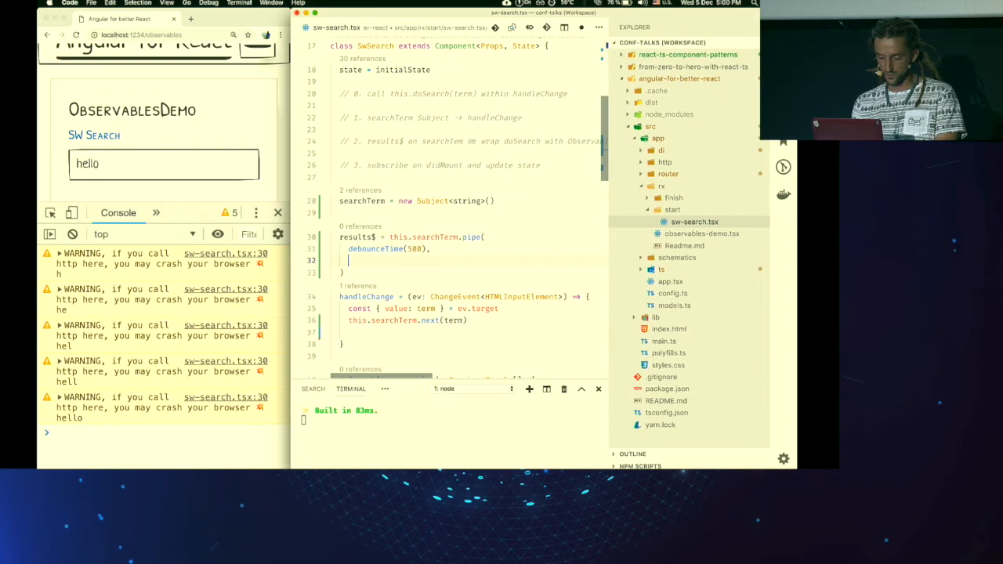
text(distinctUntilChanged(),)
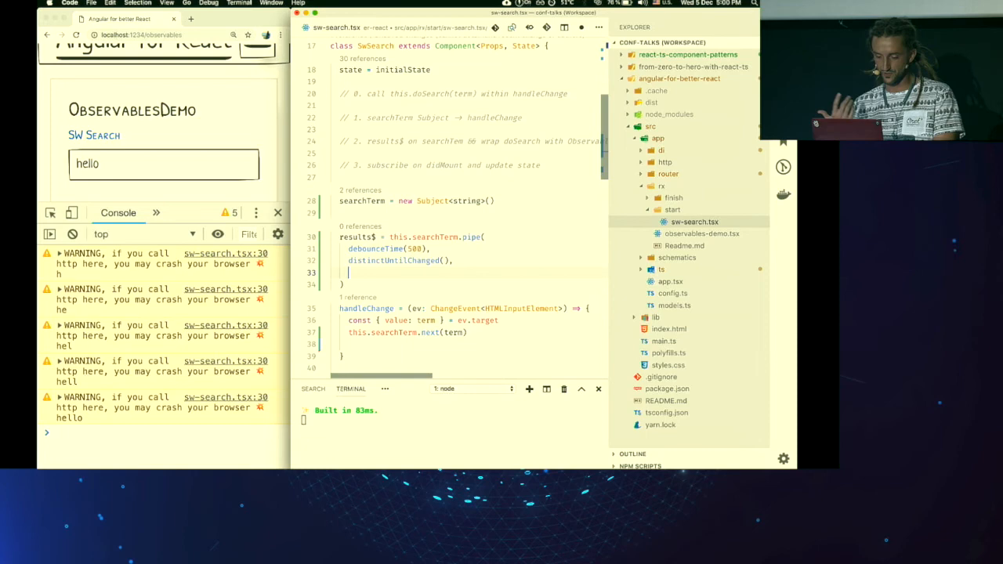
text(switchMap(term=> term ? this.doSearch(term) ?)
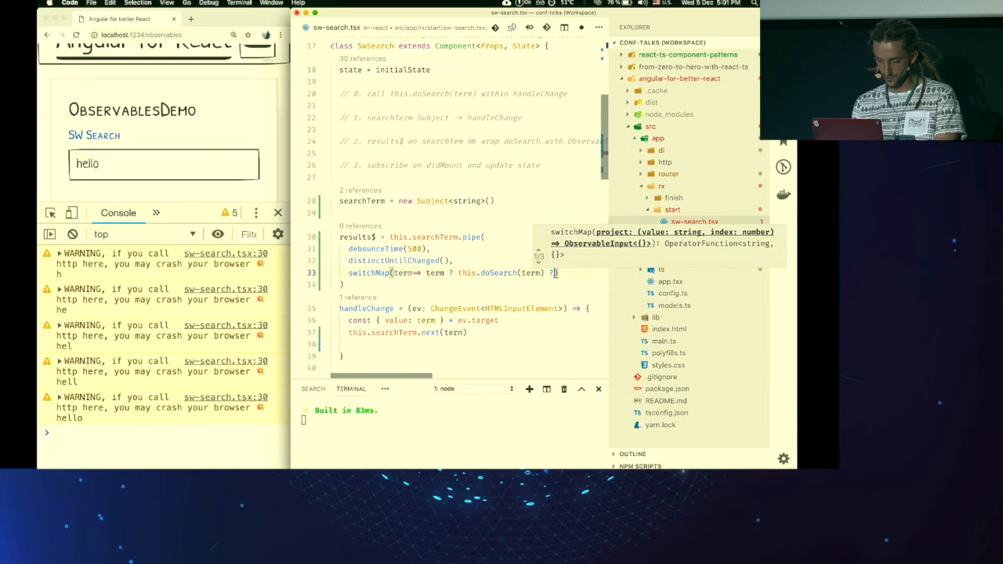
text(: of([]))
click(163, 163)
text(luke)
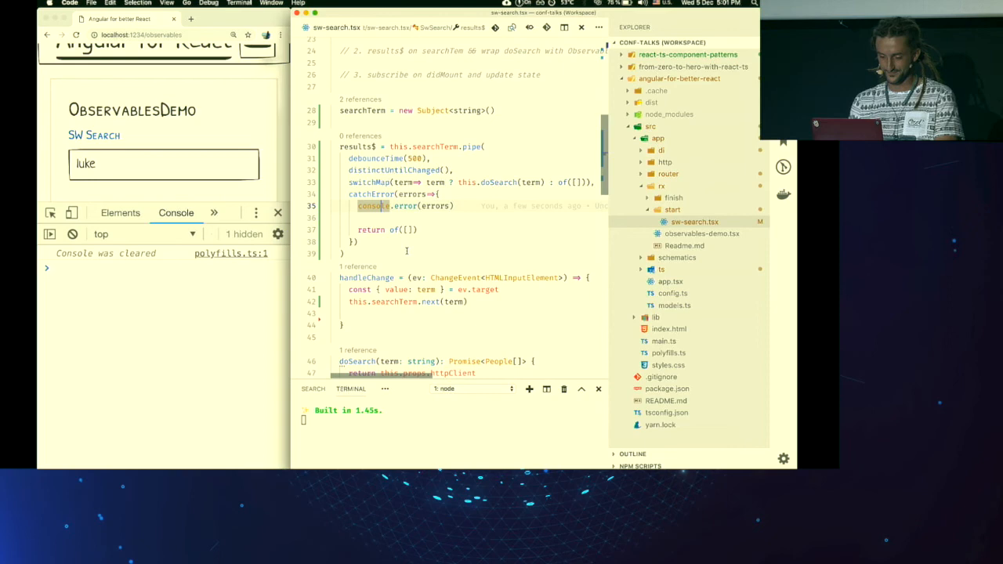
Add componentDidMount subscribing to this.results$ and setting state data from each emission.
text(componentDidMount(){)
text(this.se)
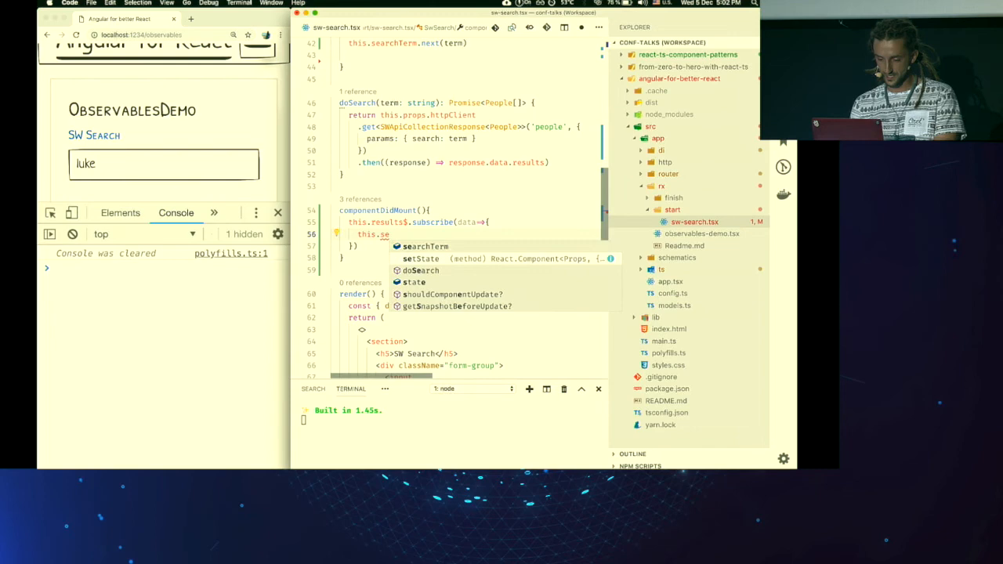
Search 'dart' in the SW Search demo to list matching characters like Luke Skywalker.
click(213, 213)
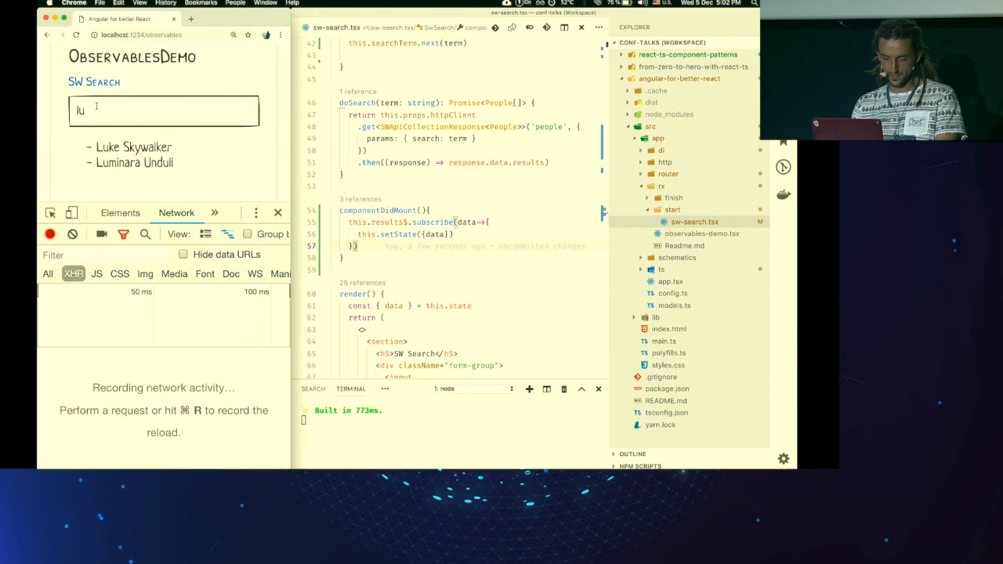
text(dart)
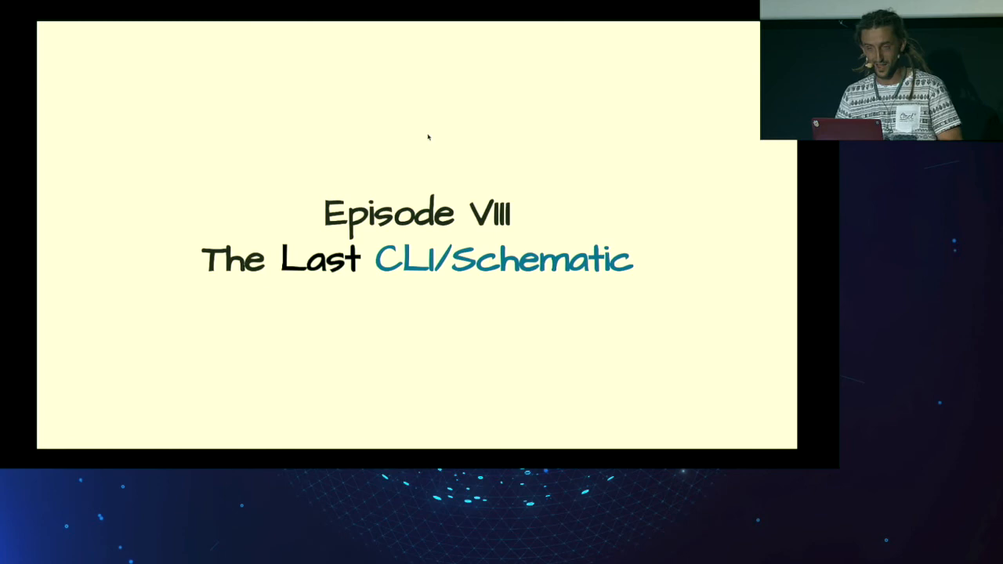
Advance through the Angular CLI and Schematics slides to the Angular Elements versus SkateJS comparison.
key(Right)
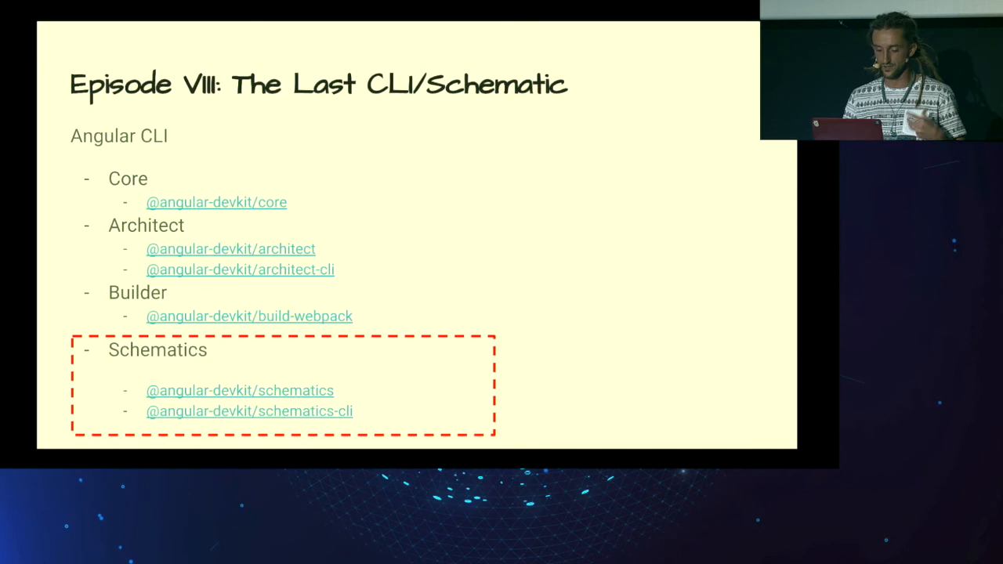
key(Right)
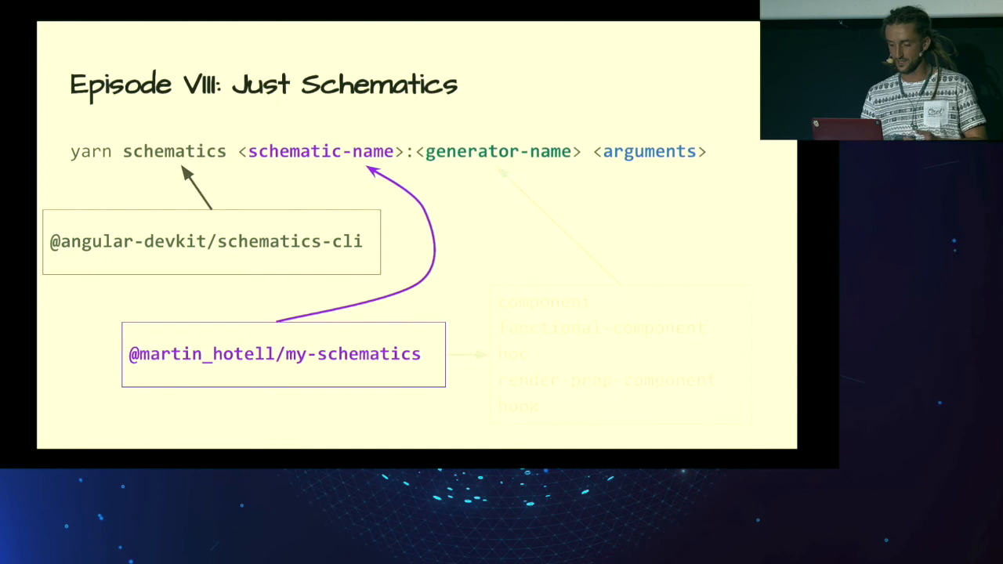
key(Right)
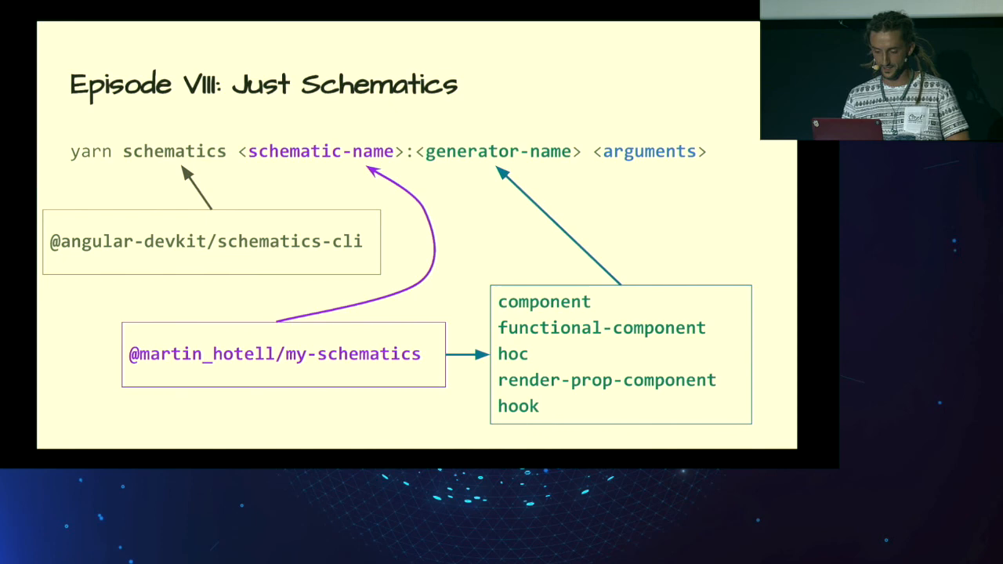
key(Right)
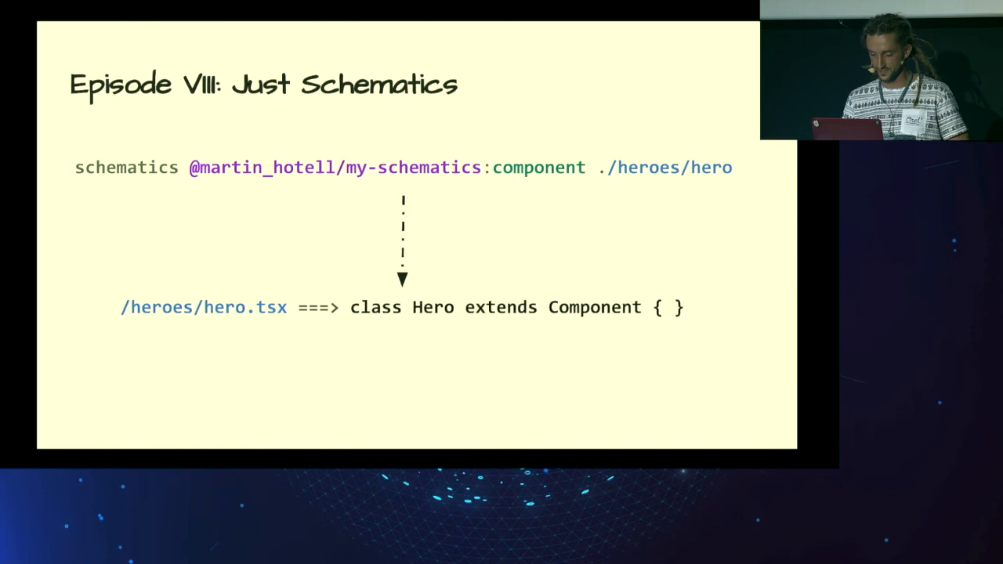
key(Right)
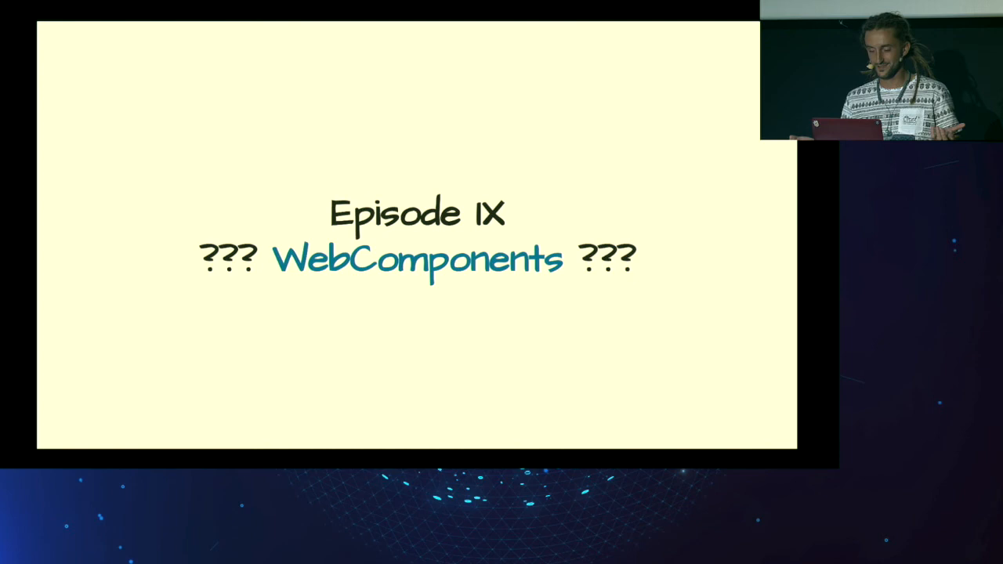
key(Right)
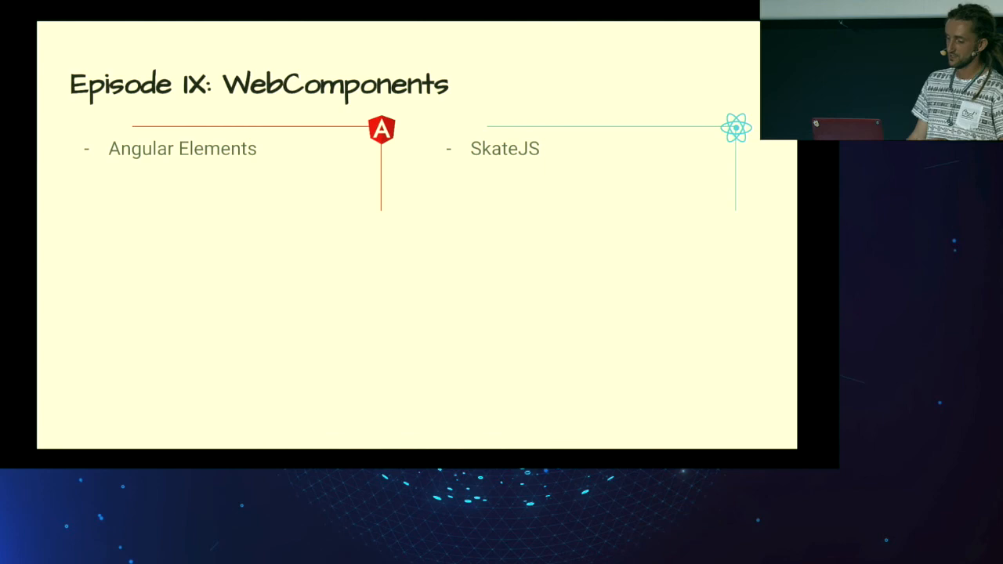